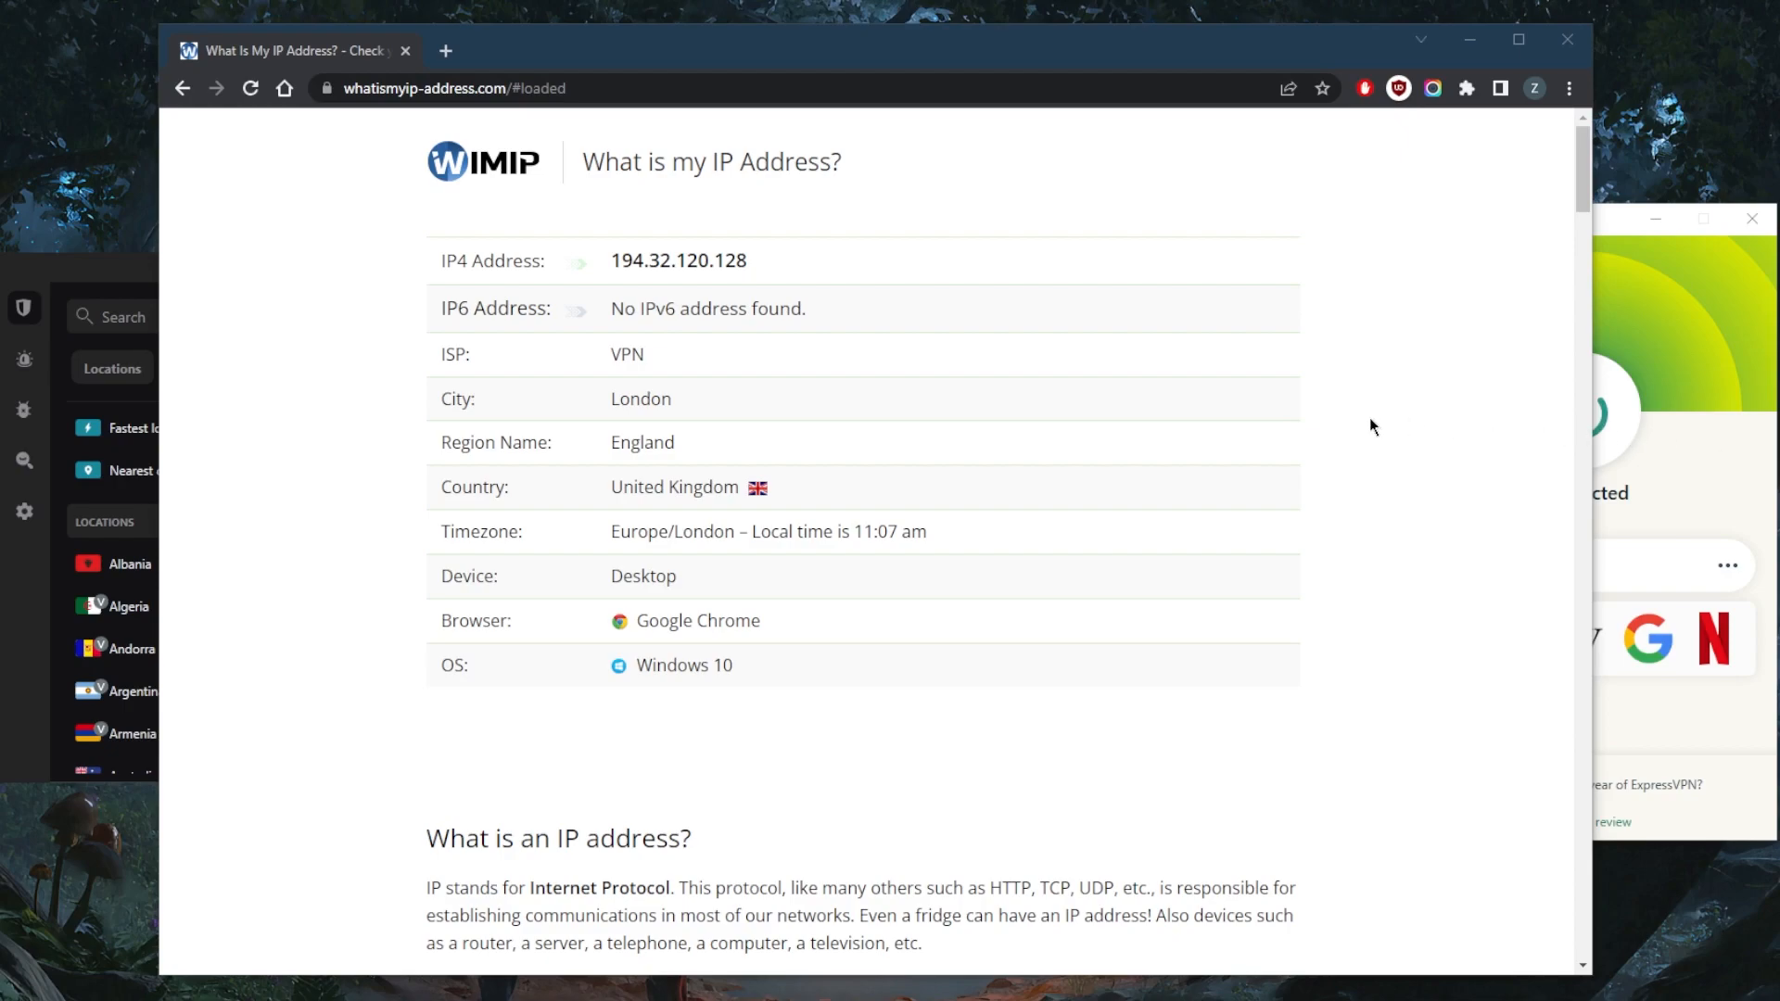
mouse_move(1011, 373)
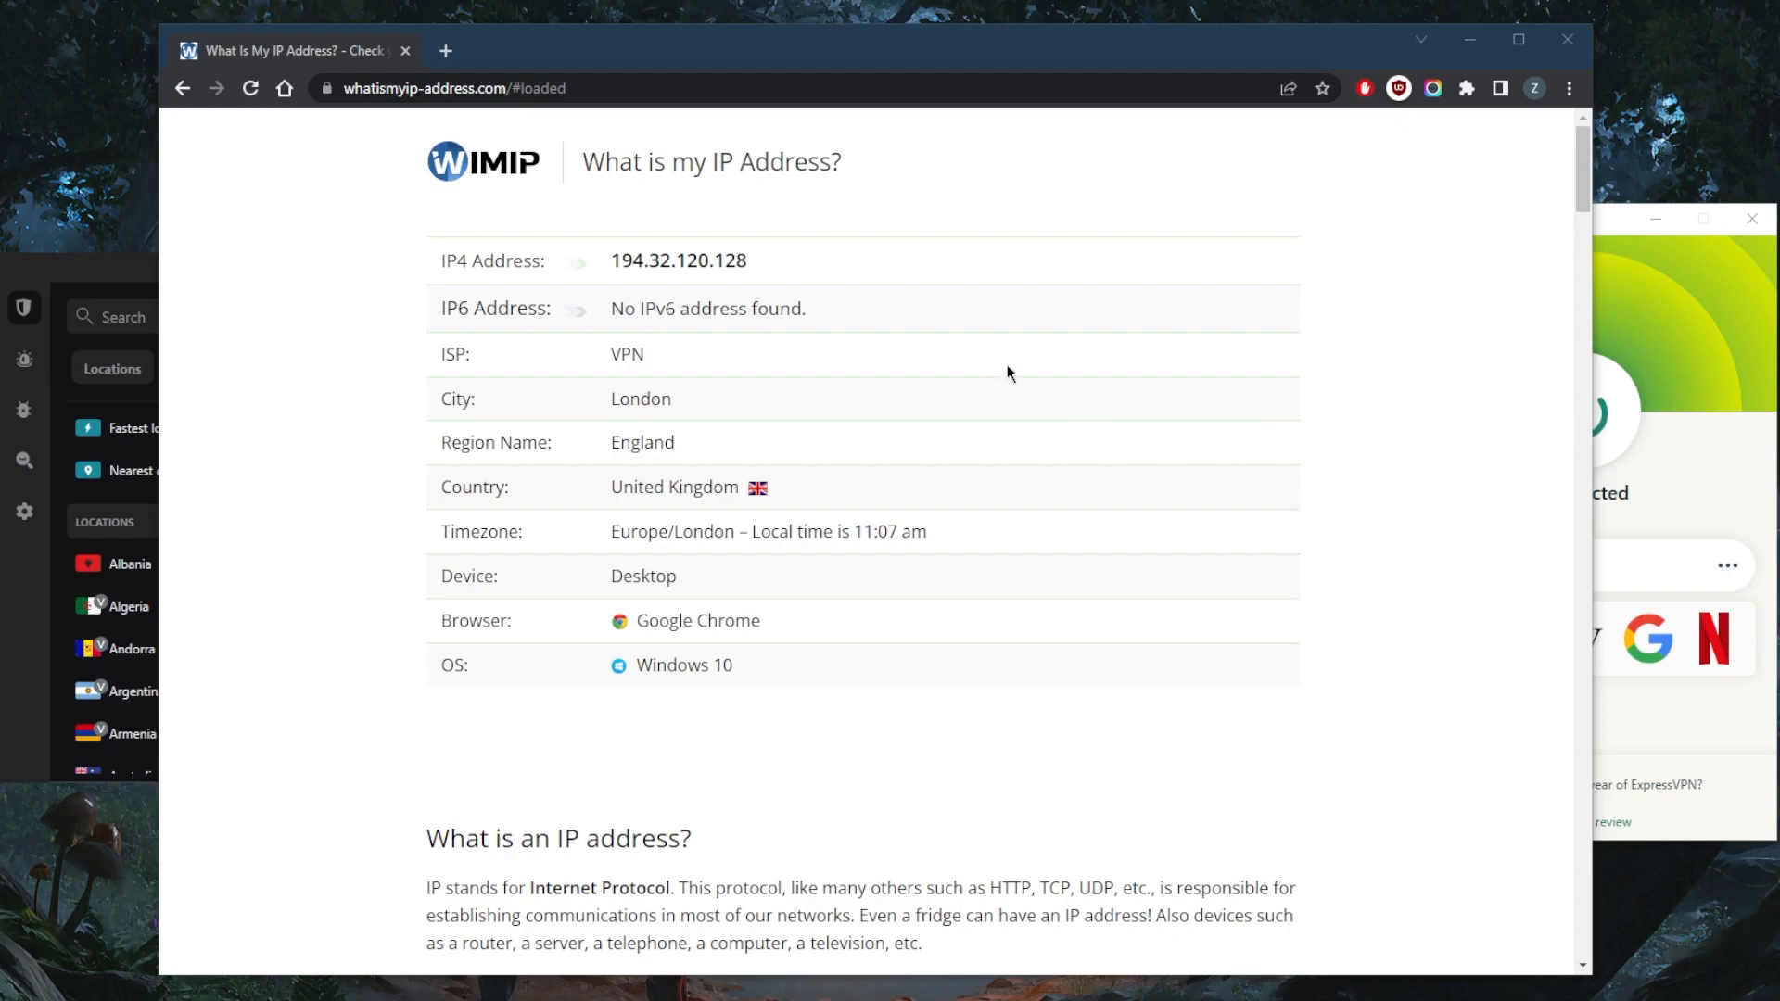
mouse_move(1299, 610)
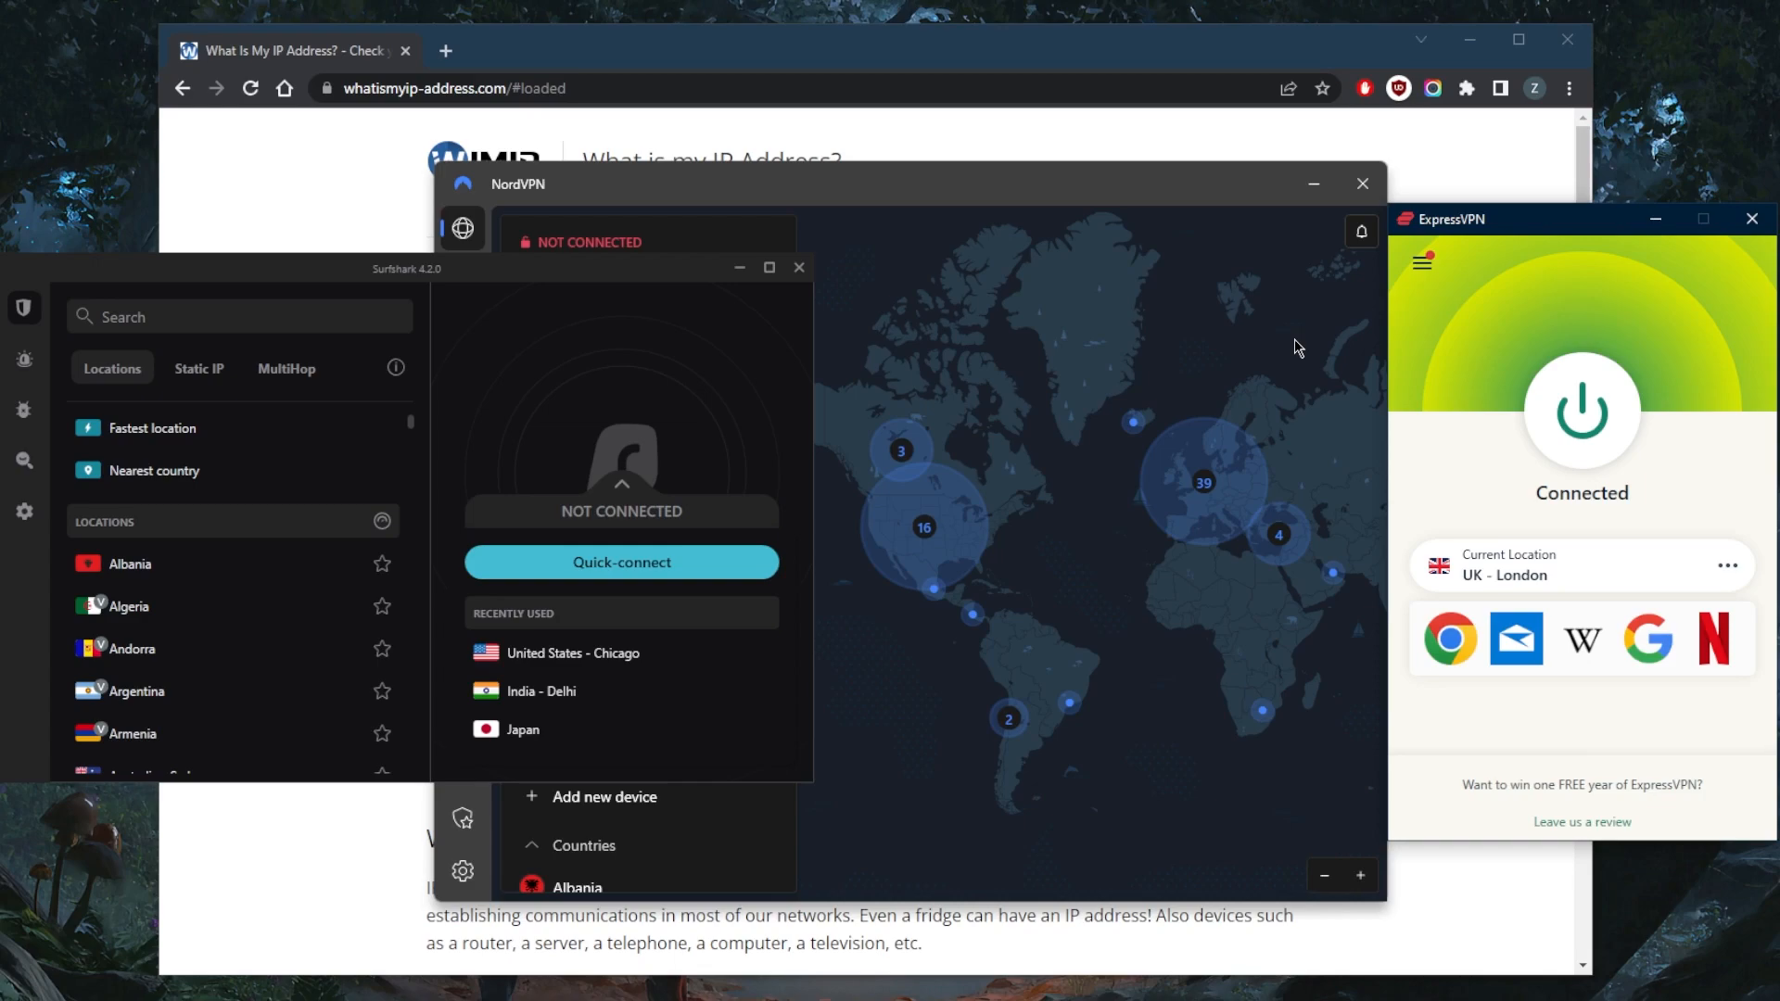
mouse_move(1292, 346)
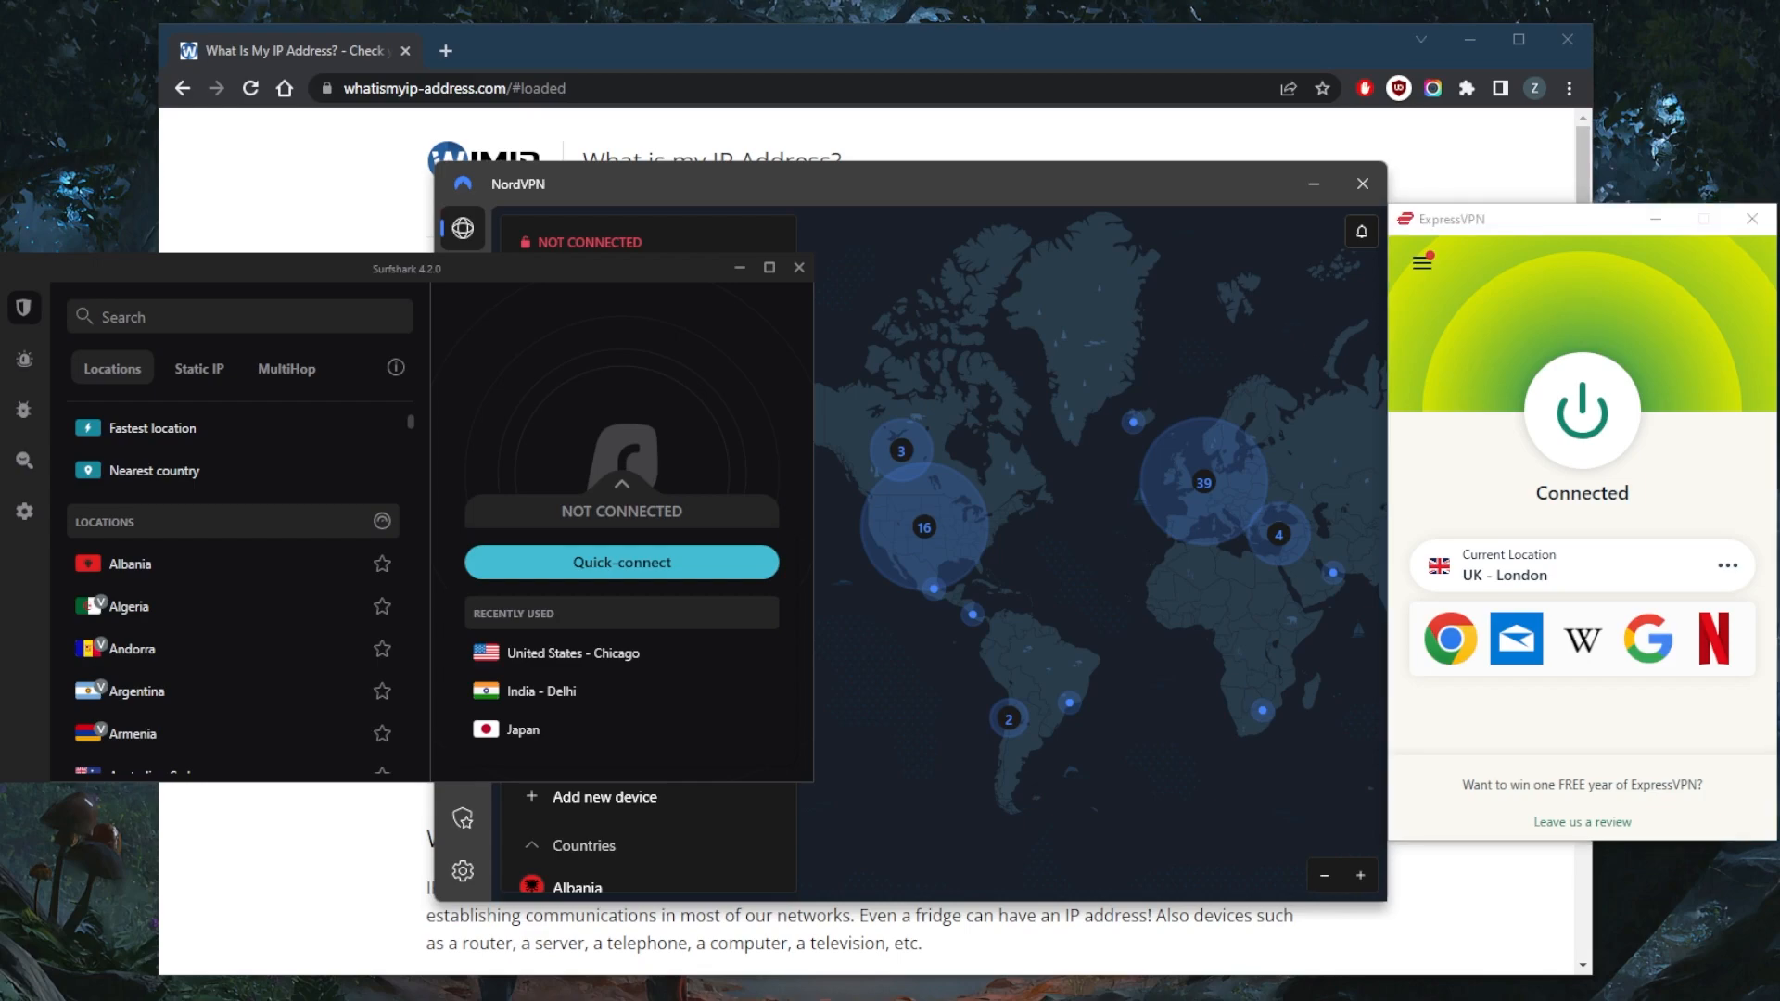
mouse_move(602, 334)
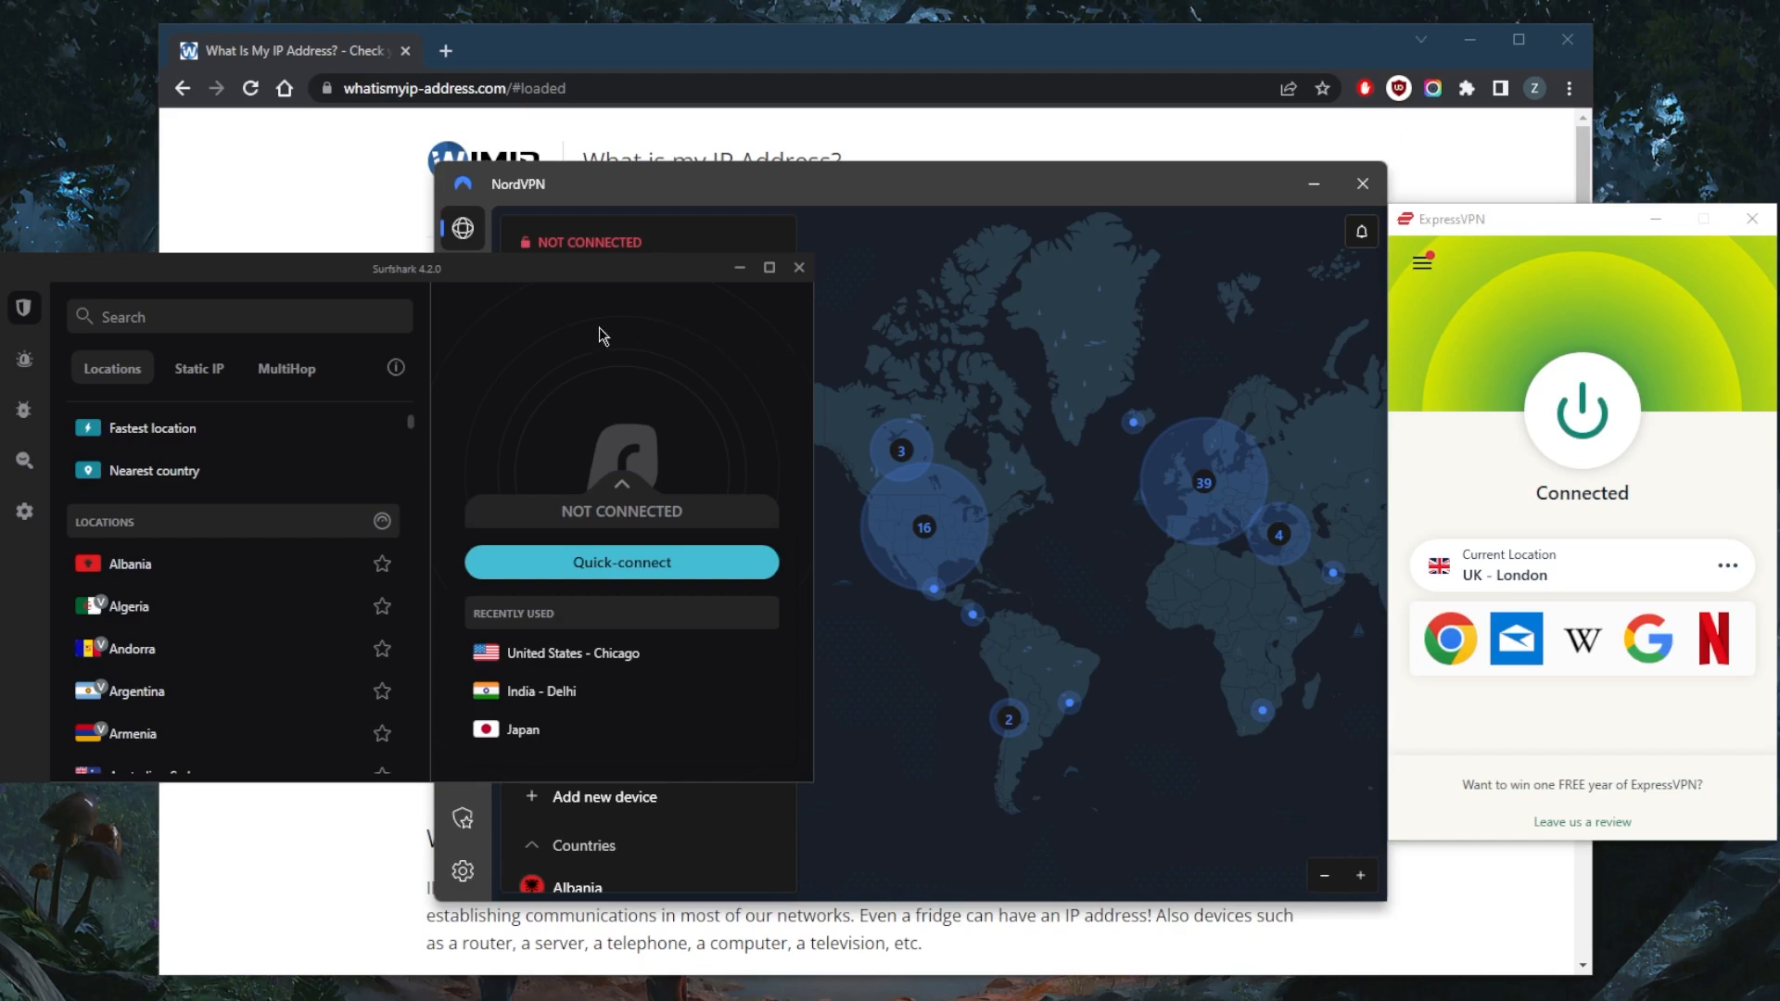
mouse_move(1322, 353)
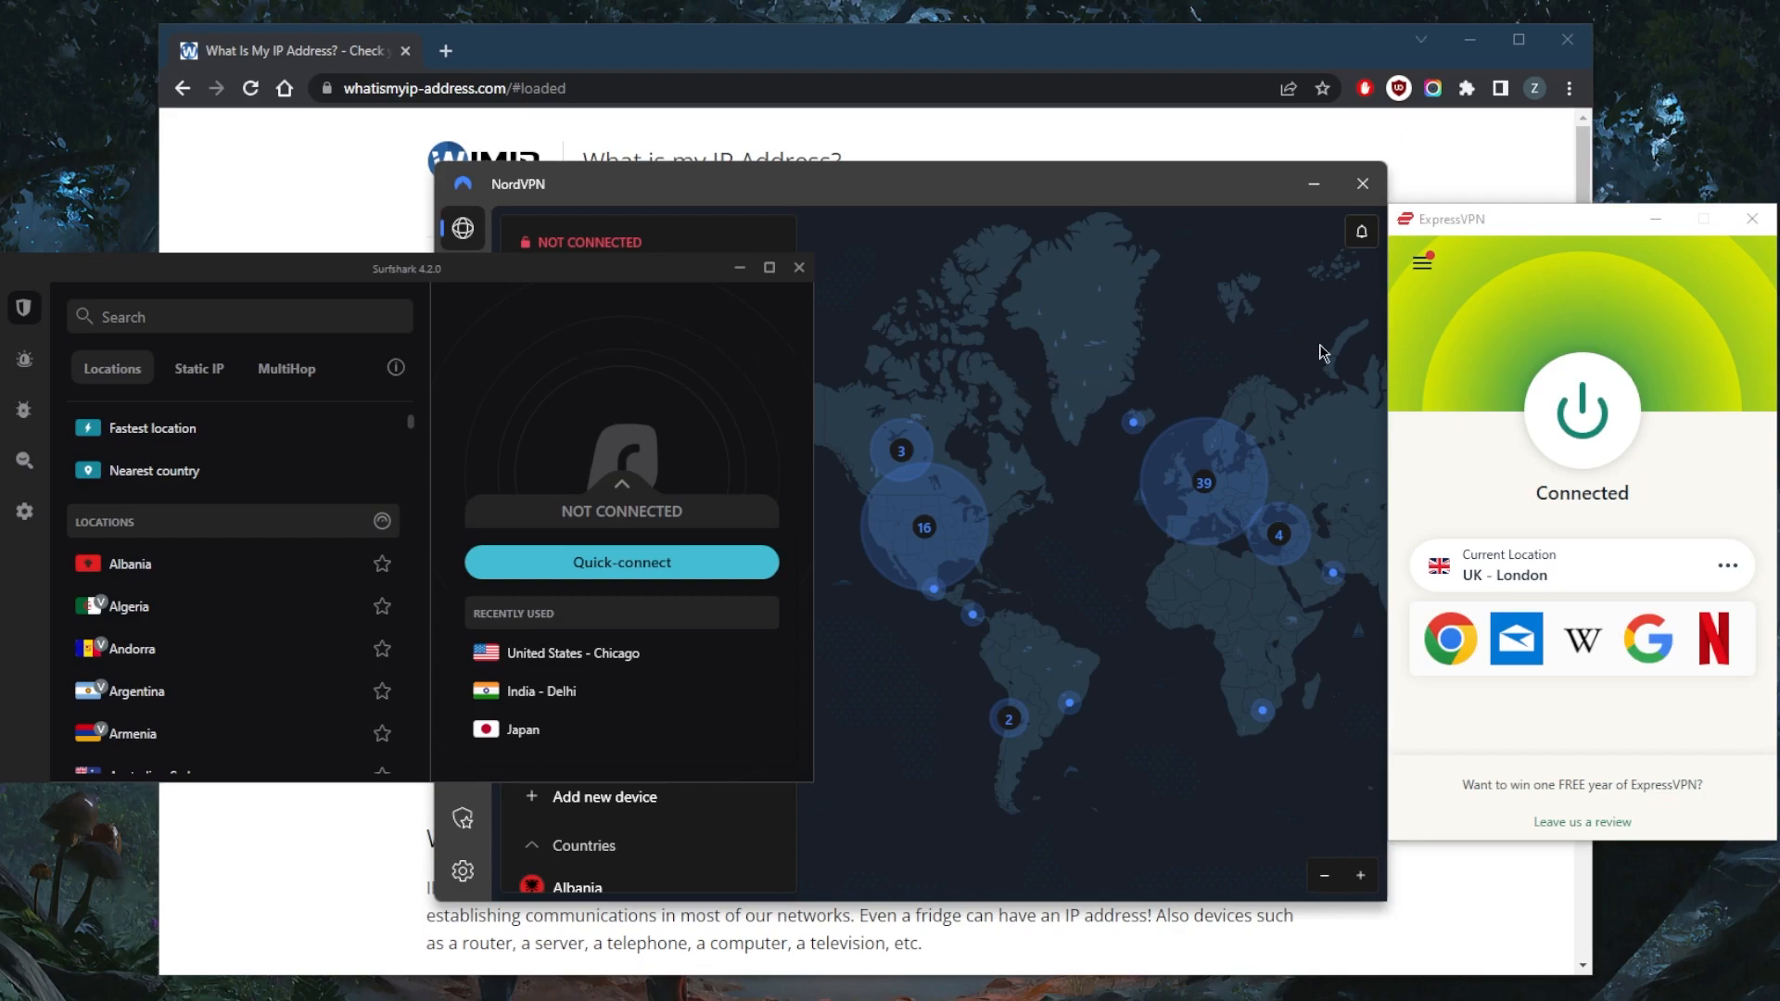
Search Surfshark's locations for 'aus'.
click(232, 316)
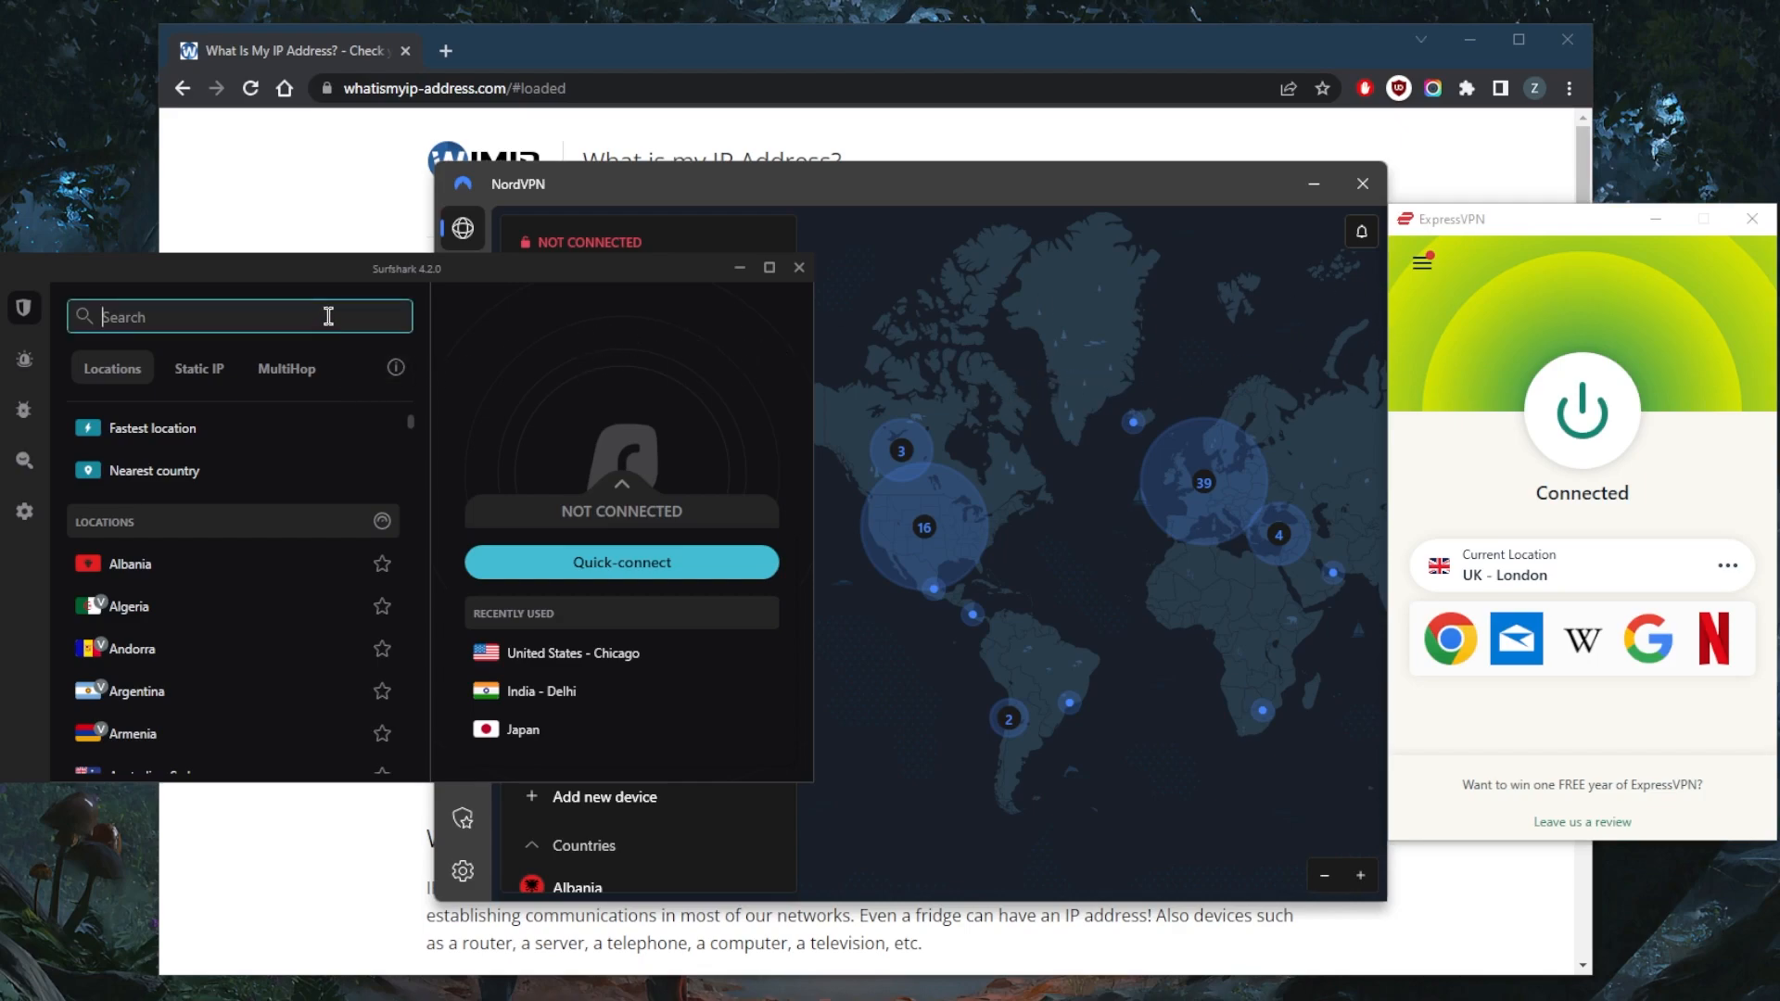
text(aus)
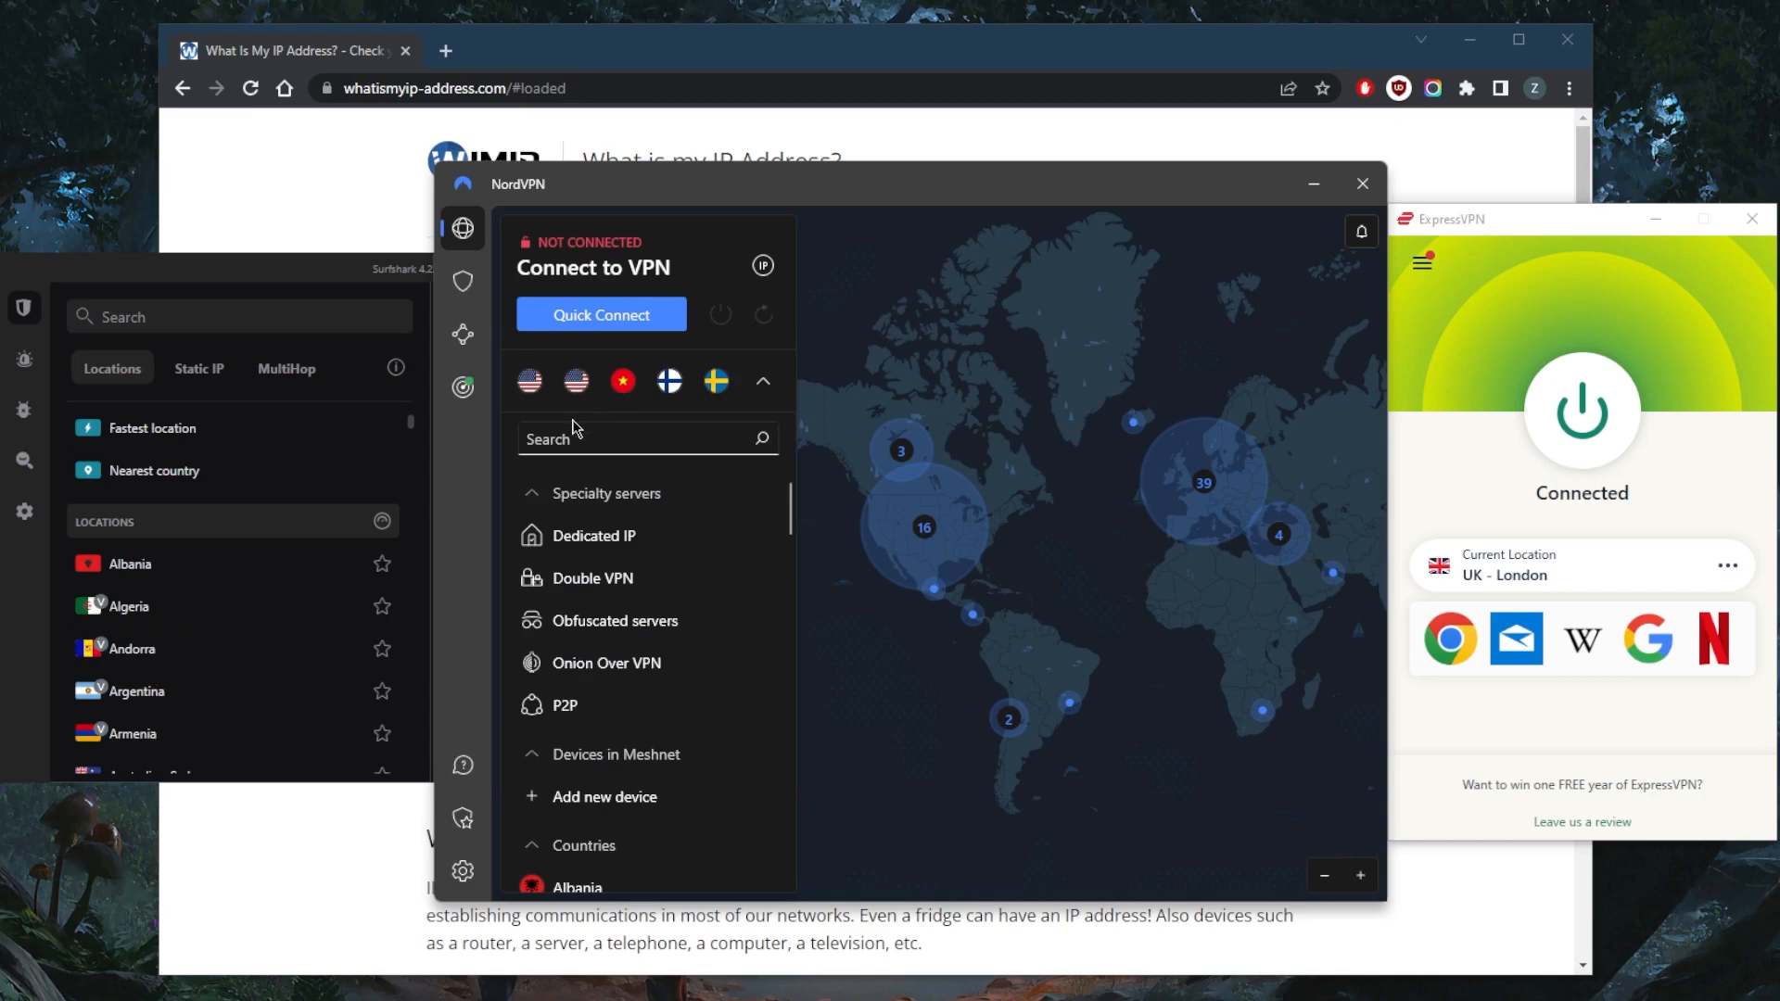
Search NordVPN's servers for 'aus' to list Australia and Austria.
click(634, 438)
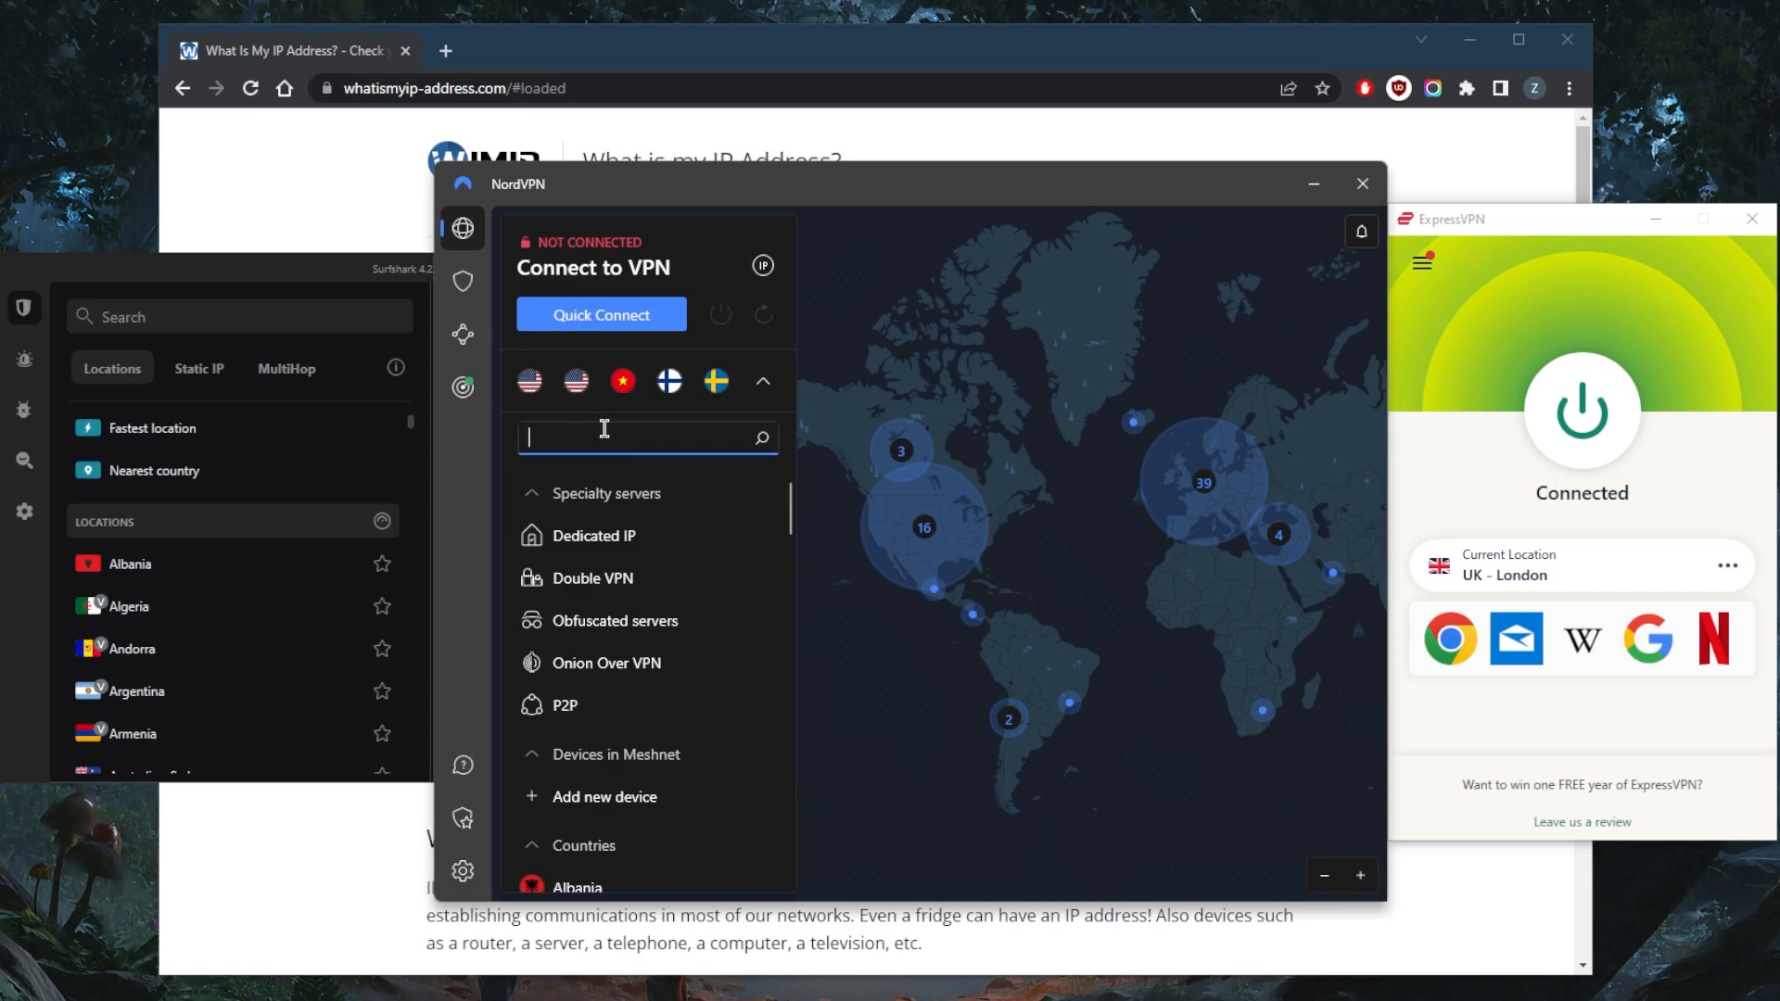
text(aus)
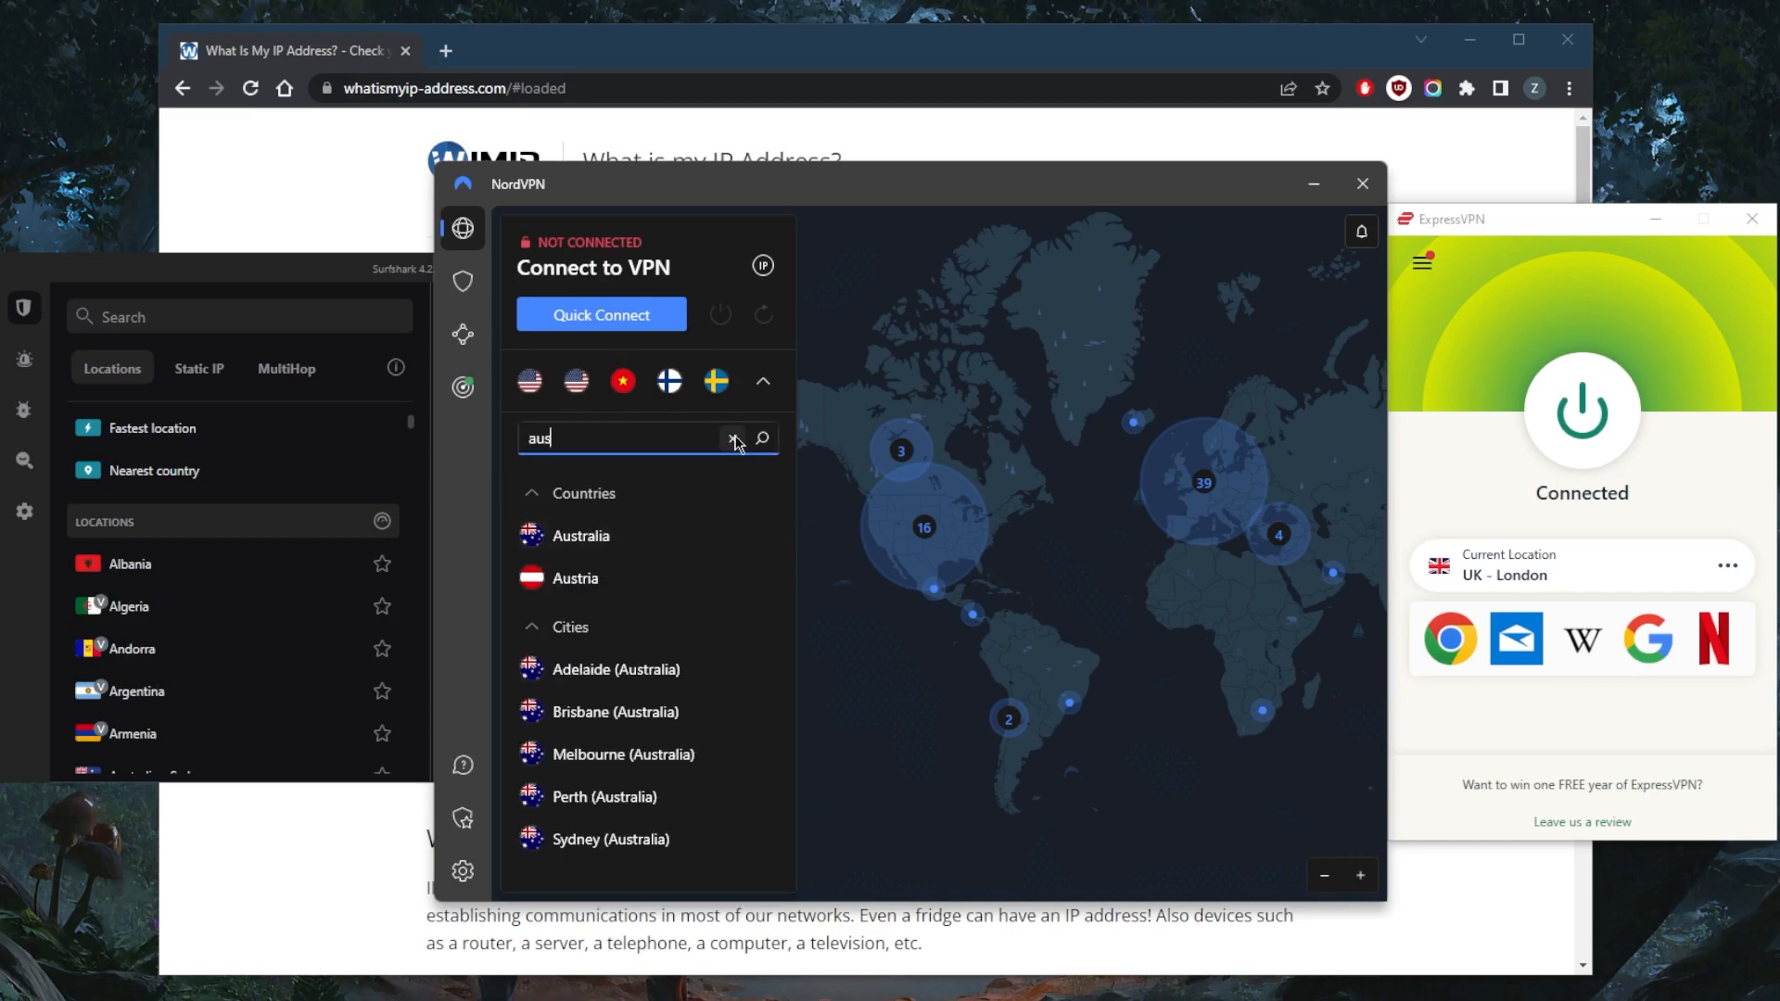
click(735, 438)
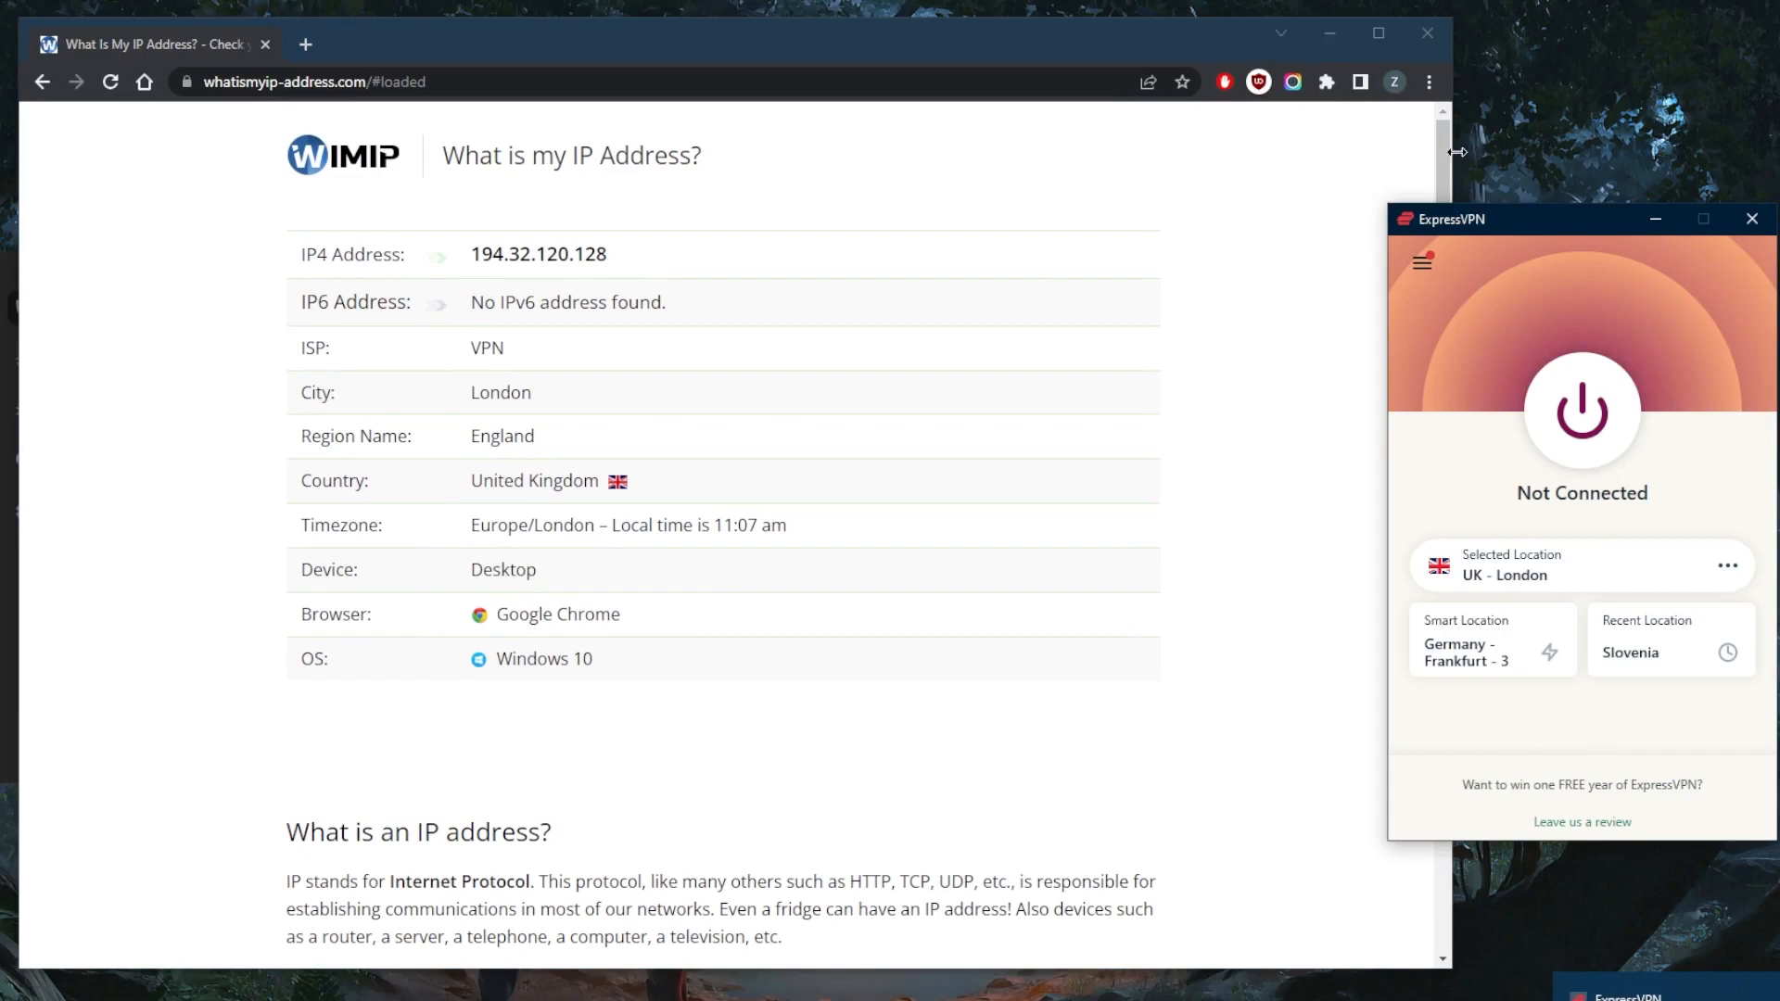
From ExpressVPN's VPN Locations list, search 'aus' and select Austria as the location.
click(1421, 261)
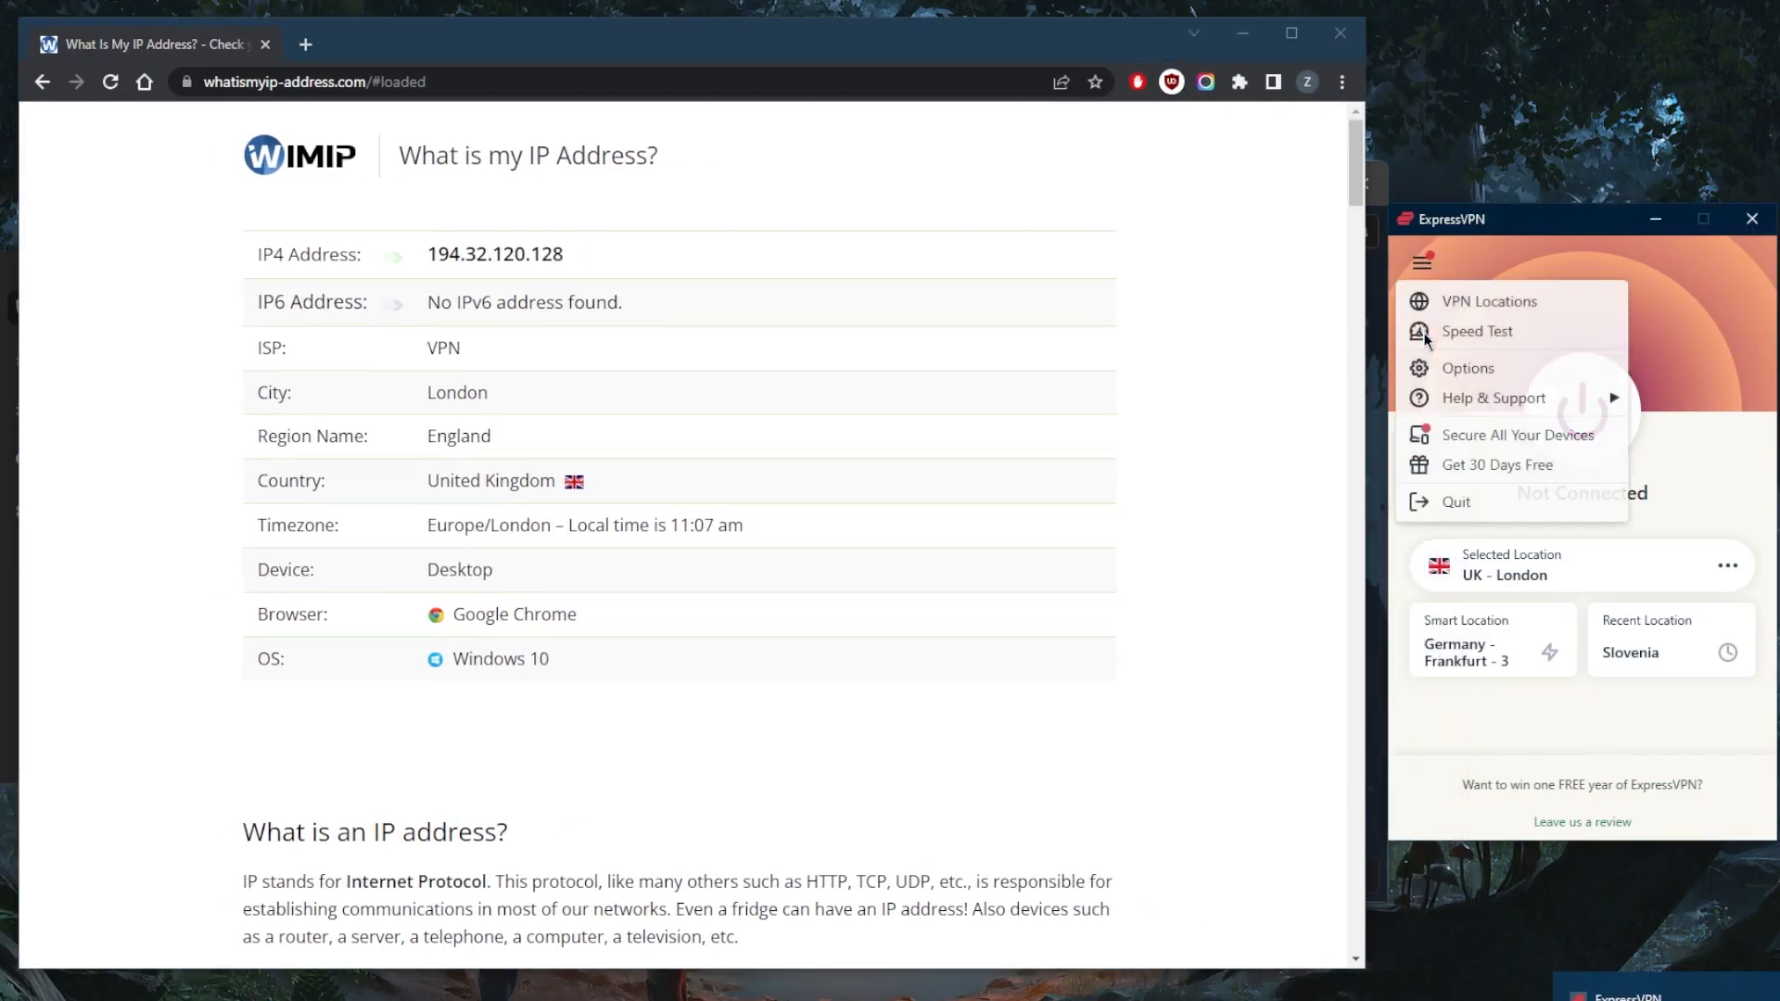
click(1482, 300)
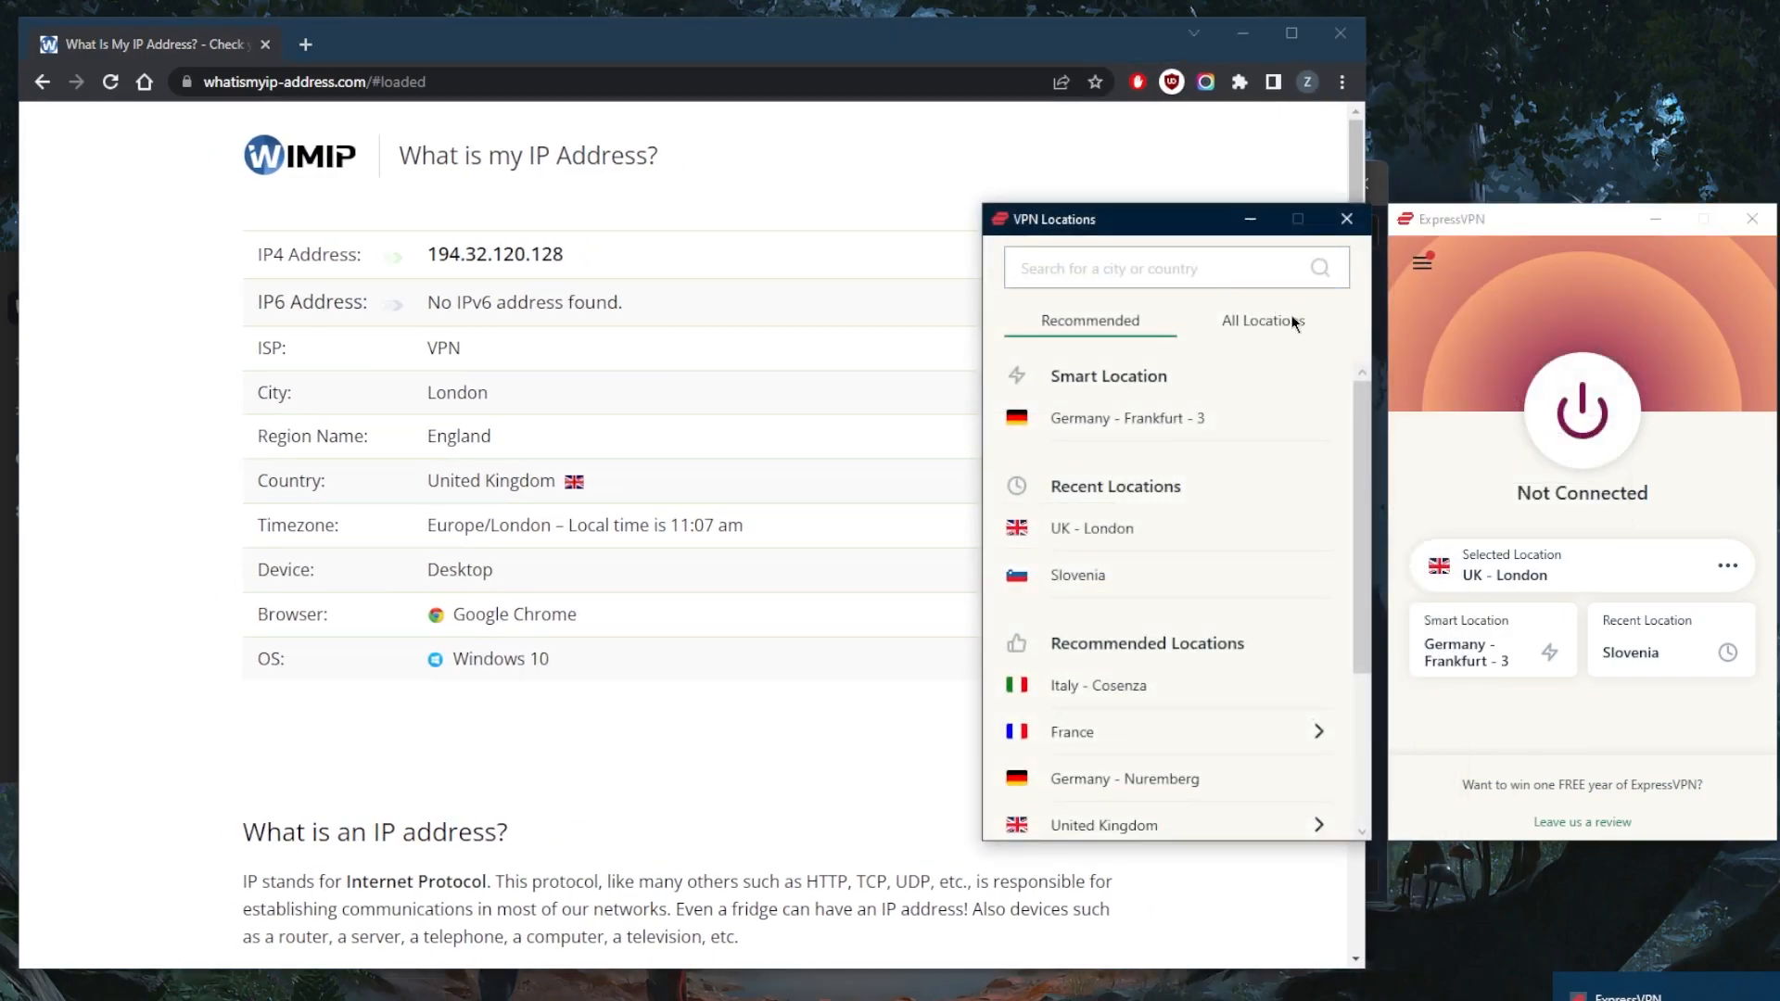
text(aus)
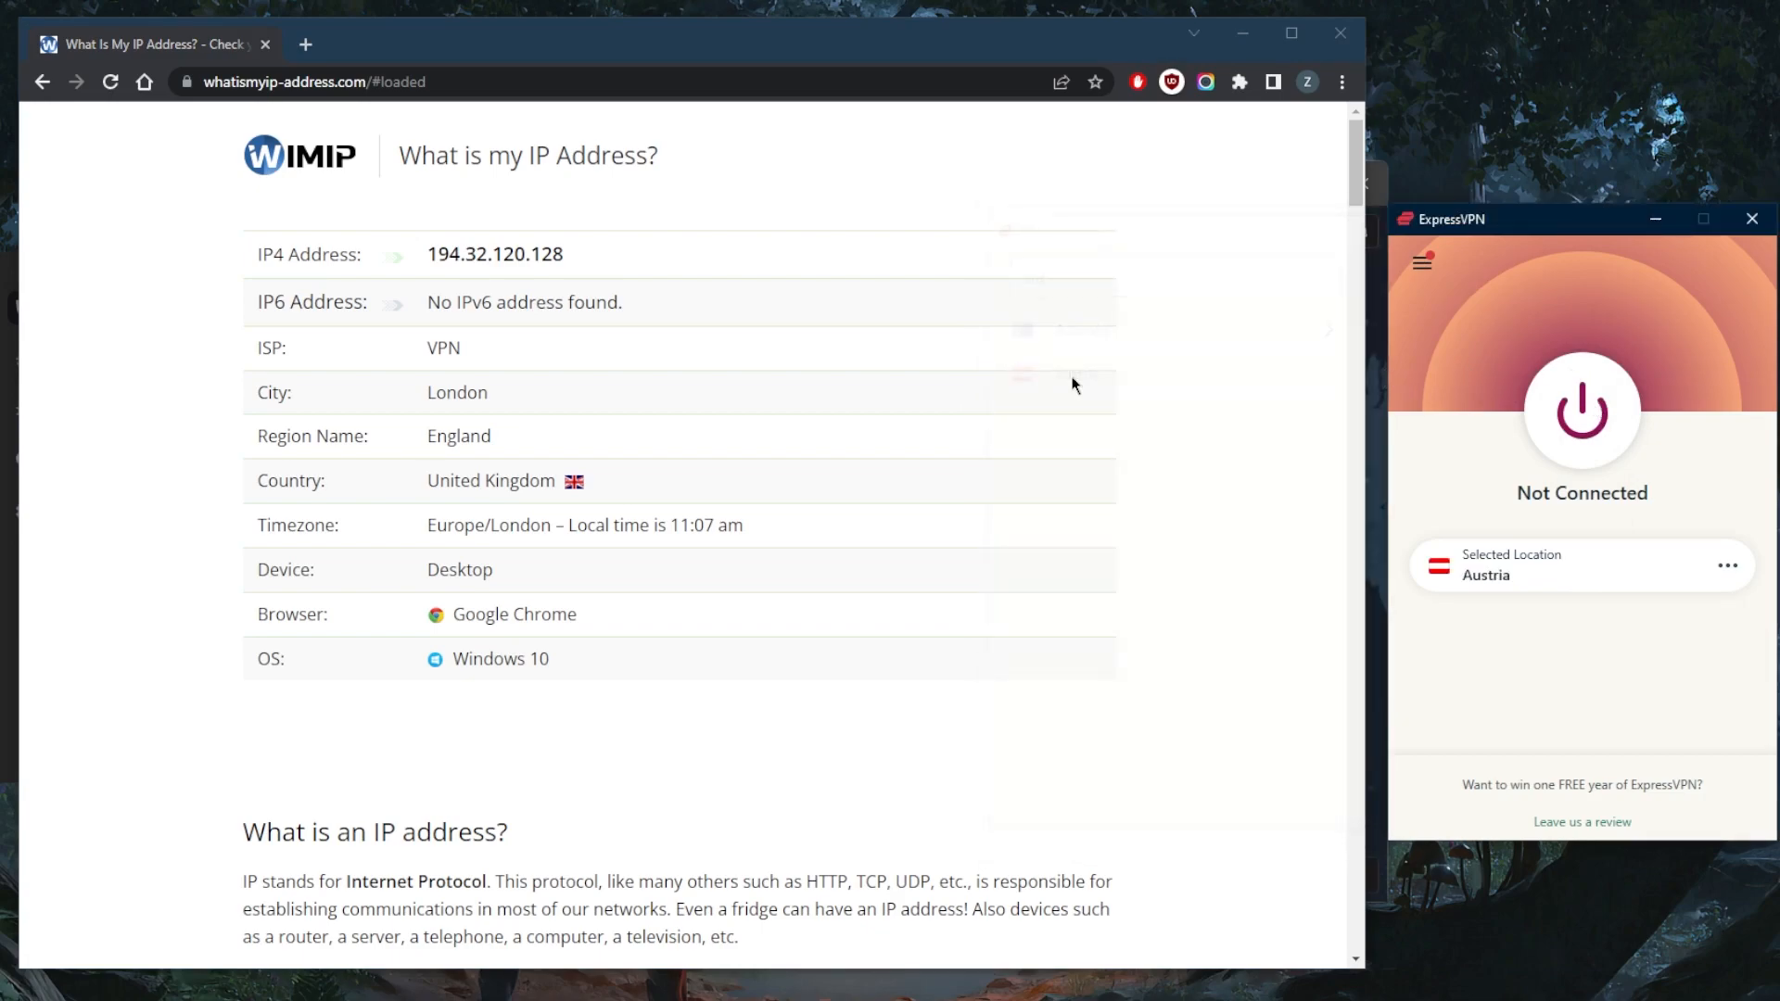
Connect ExpressVPN to the Austria location.
click(1584, 410)
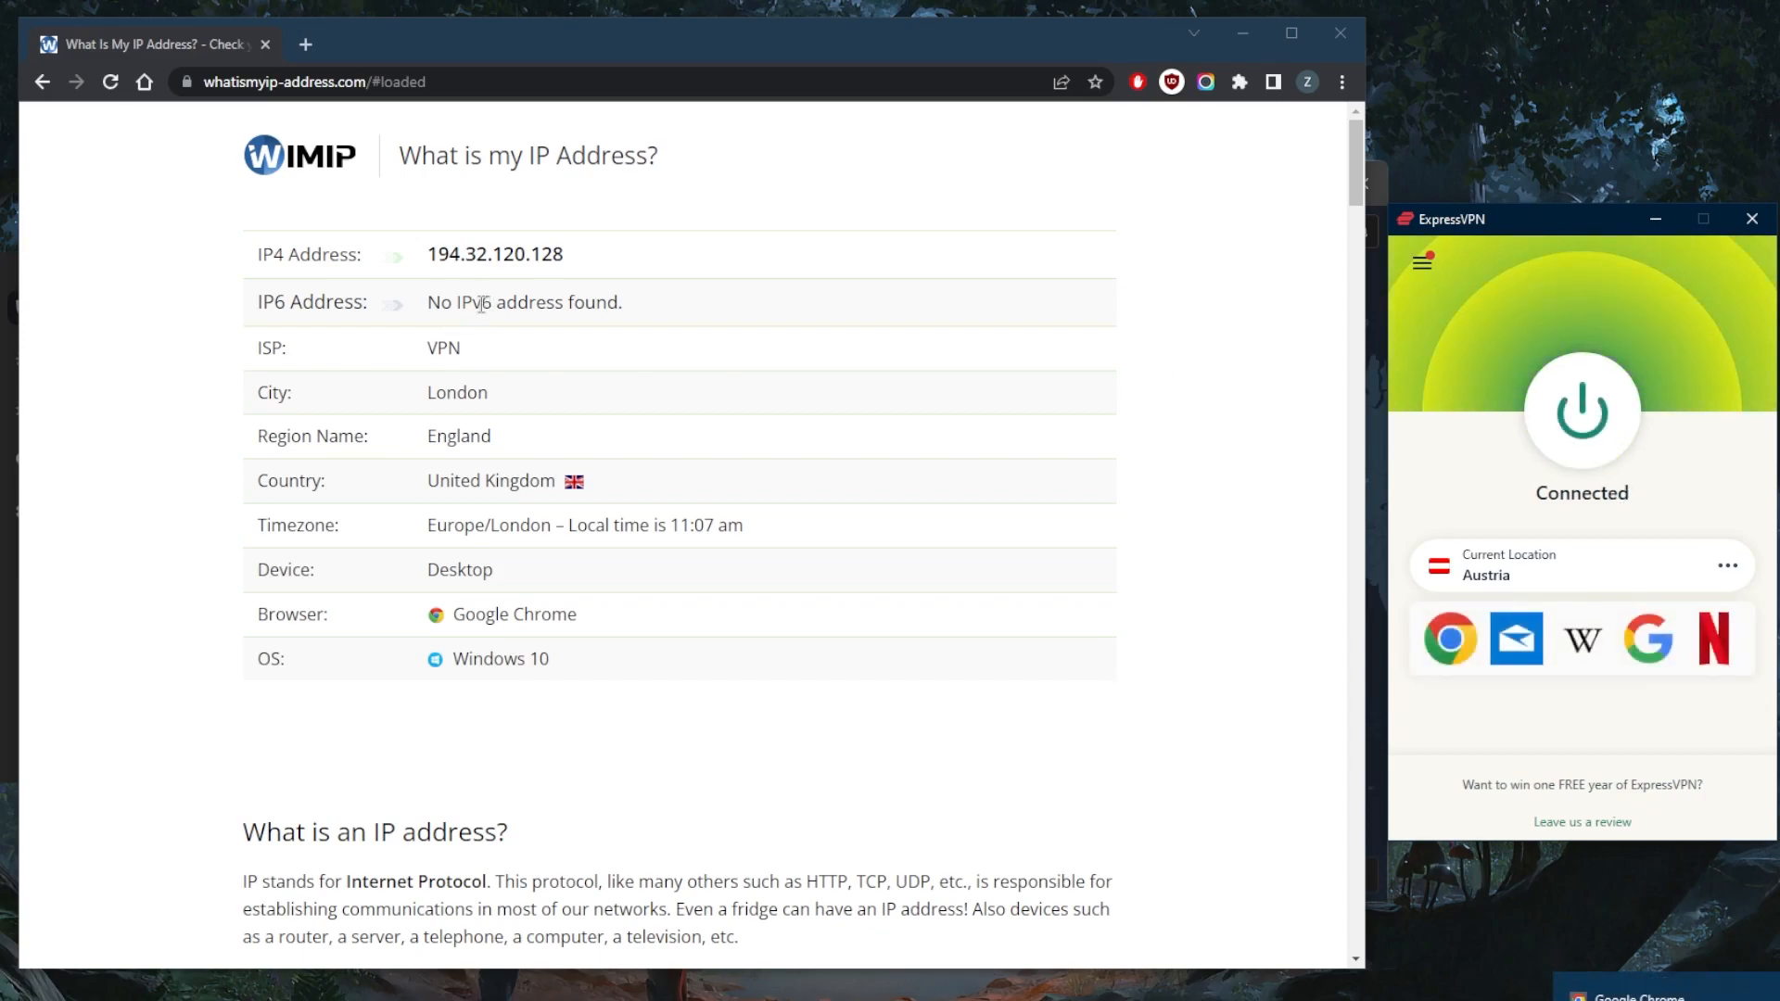
mouse_move(437, 295)
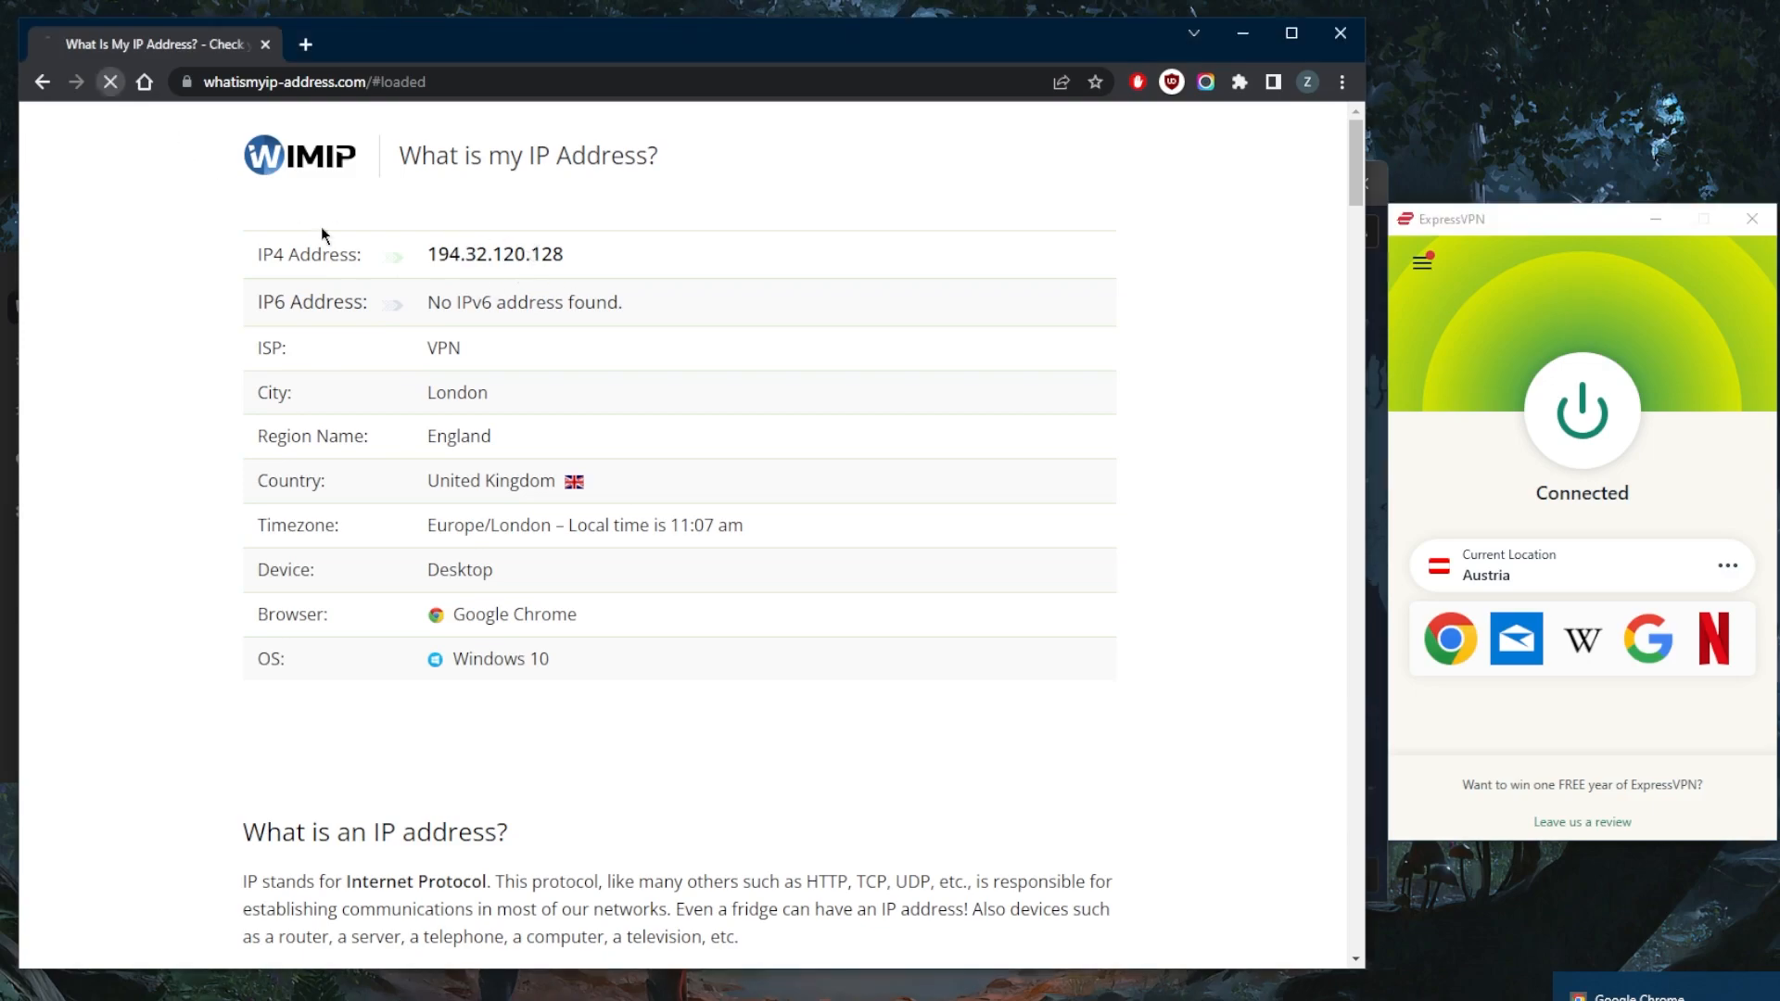
Reload whatismyip-address.com so it reports the Vienna, Austria address 45.95.243.129.
click(109, 81)
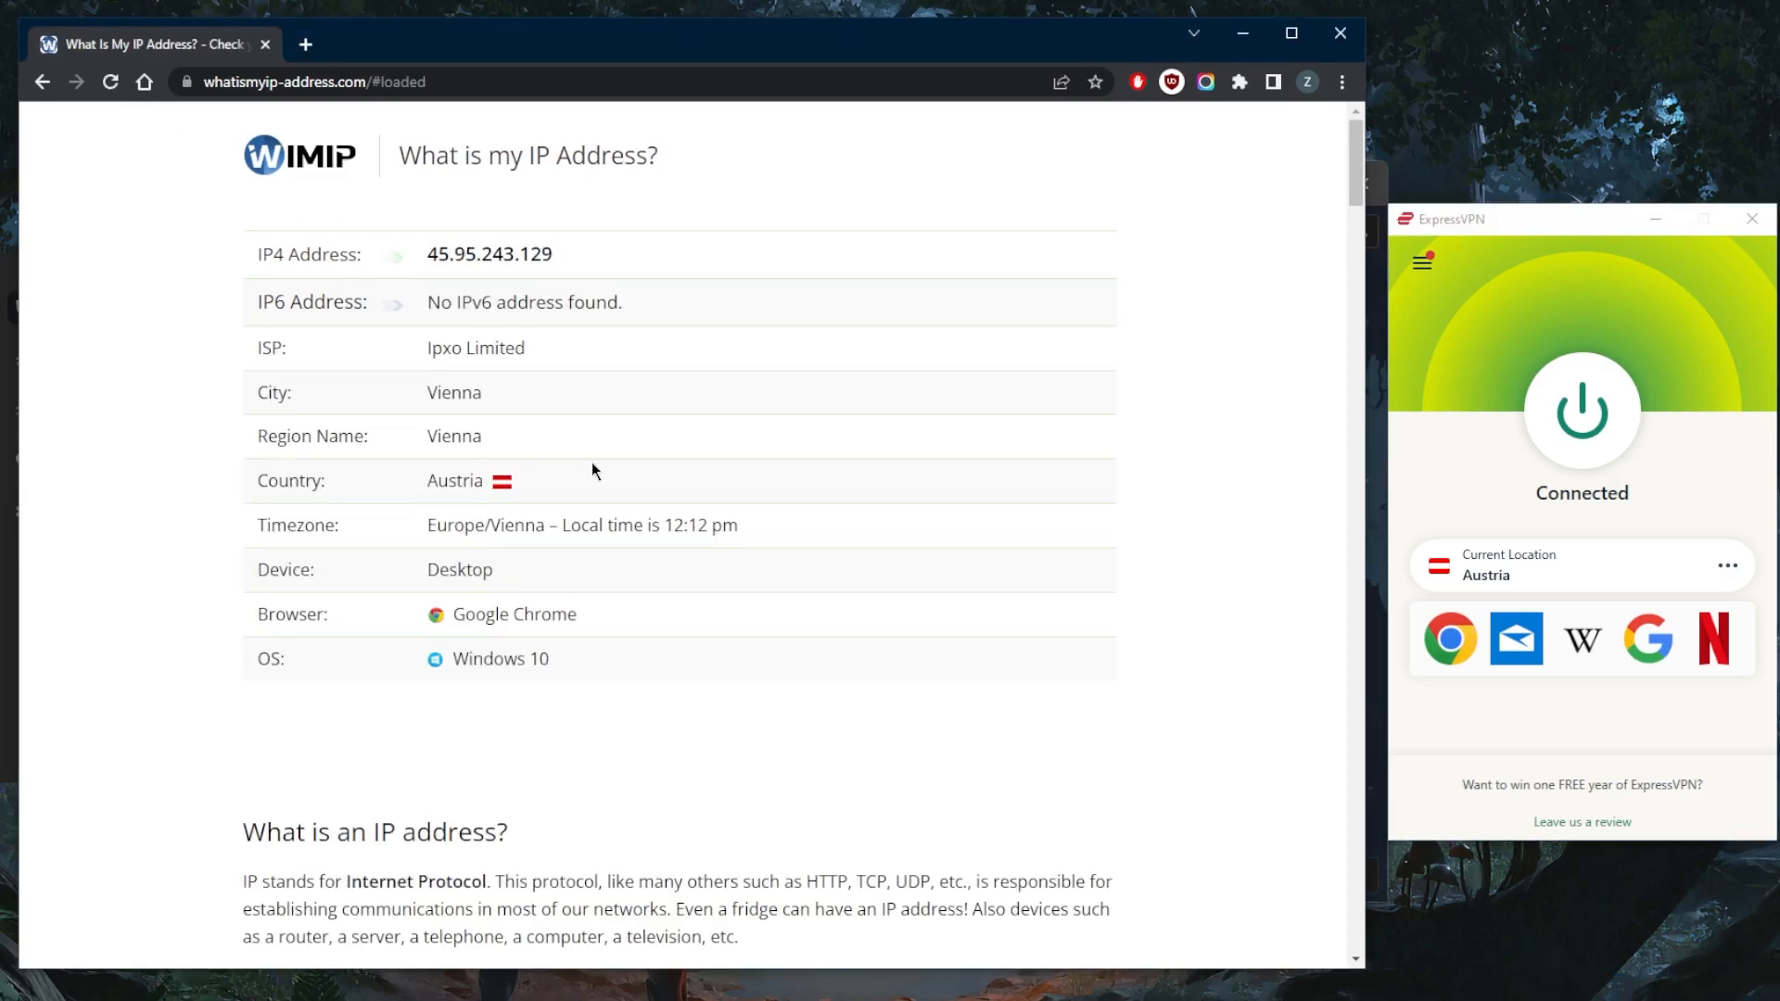
mouse_move(608, 482)
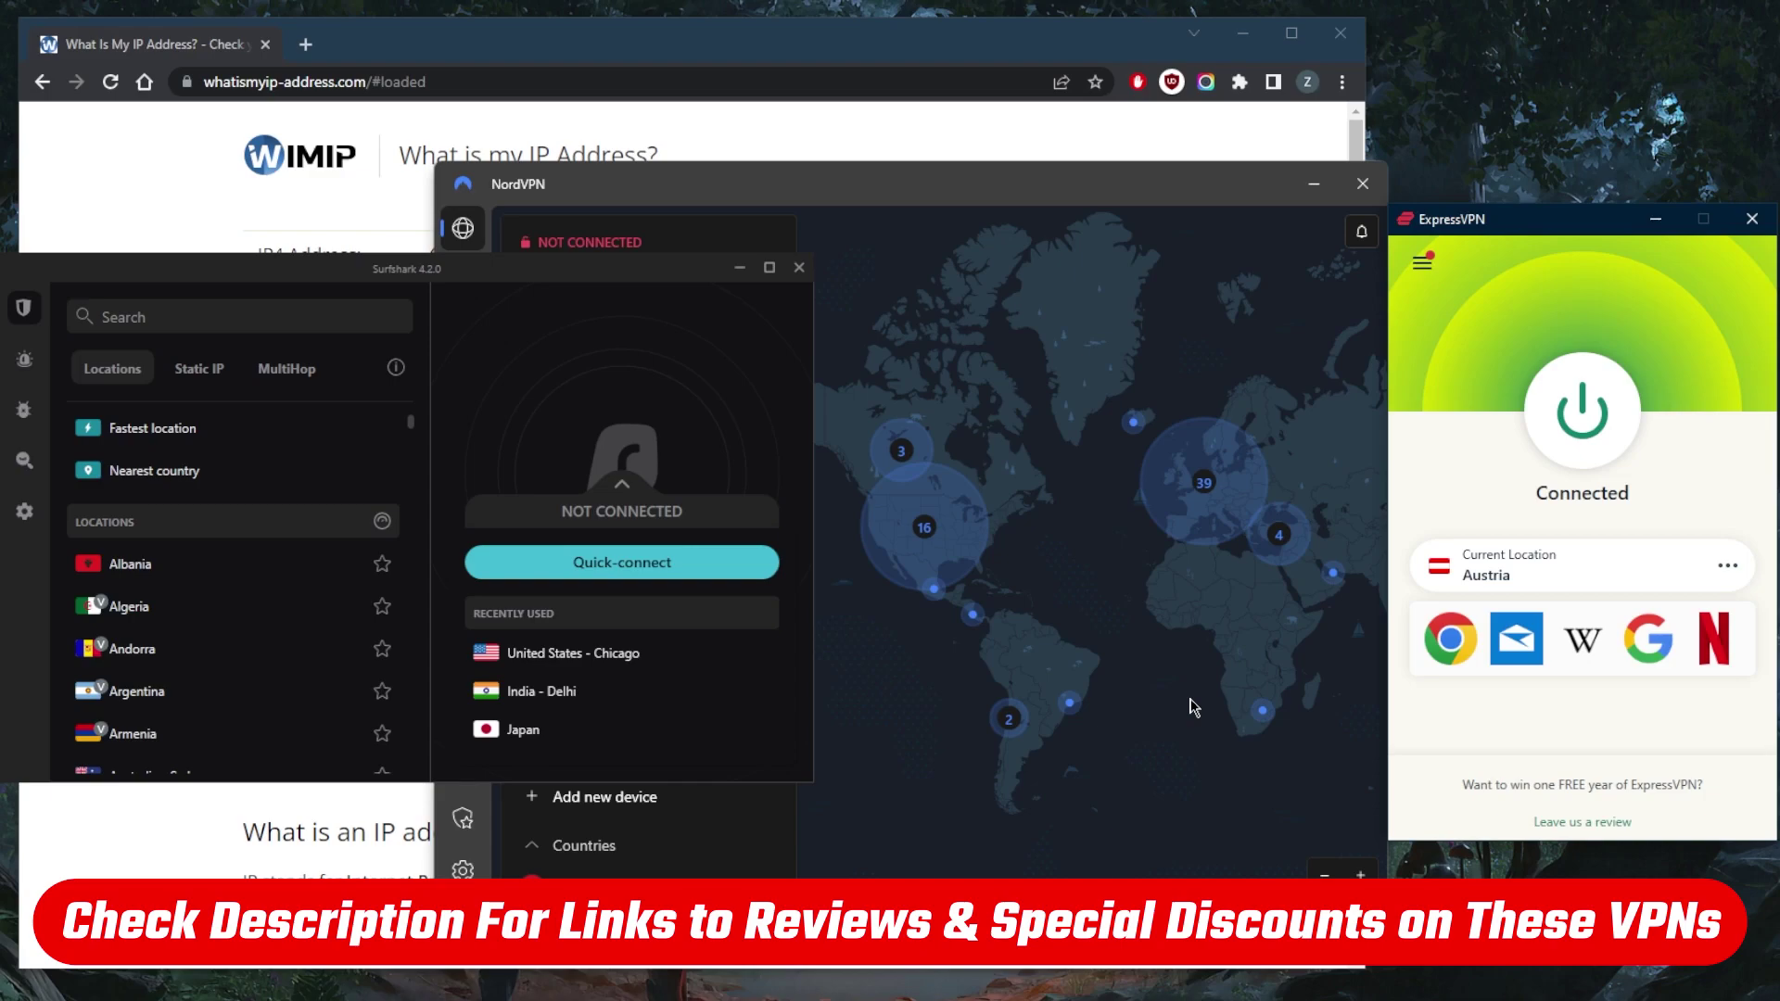
mouse_move(1476, 354)
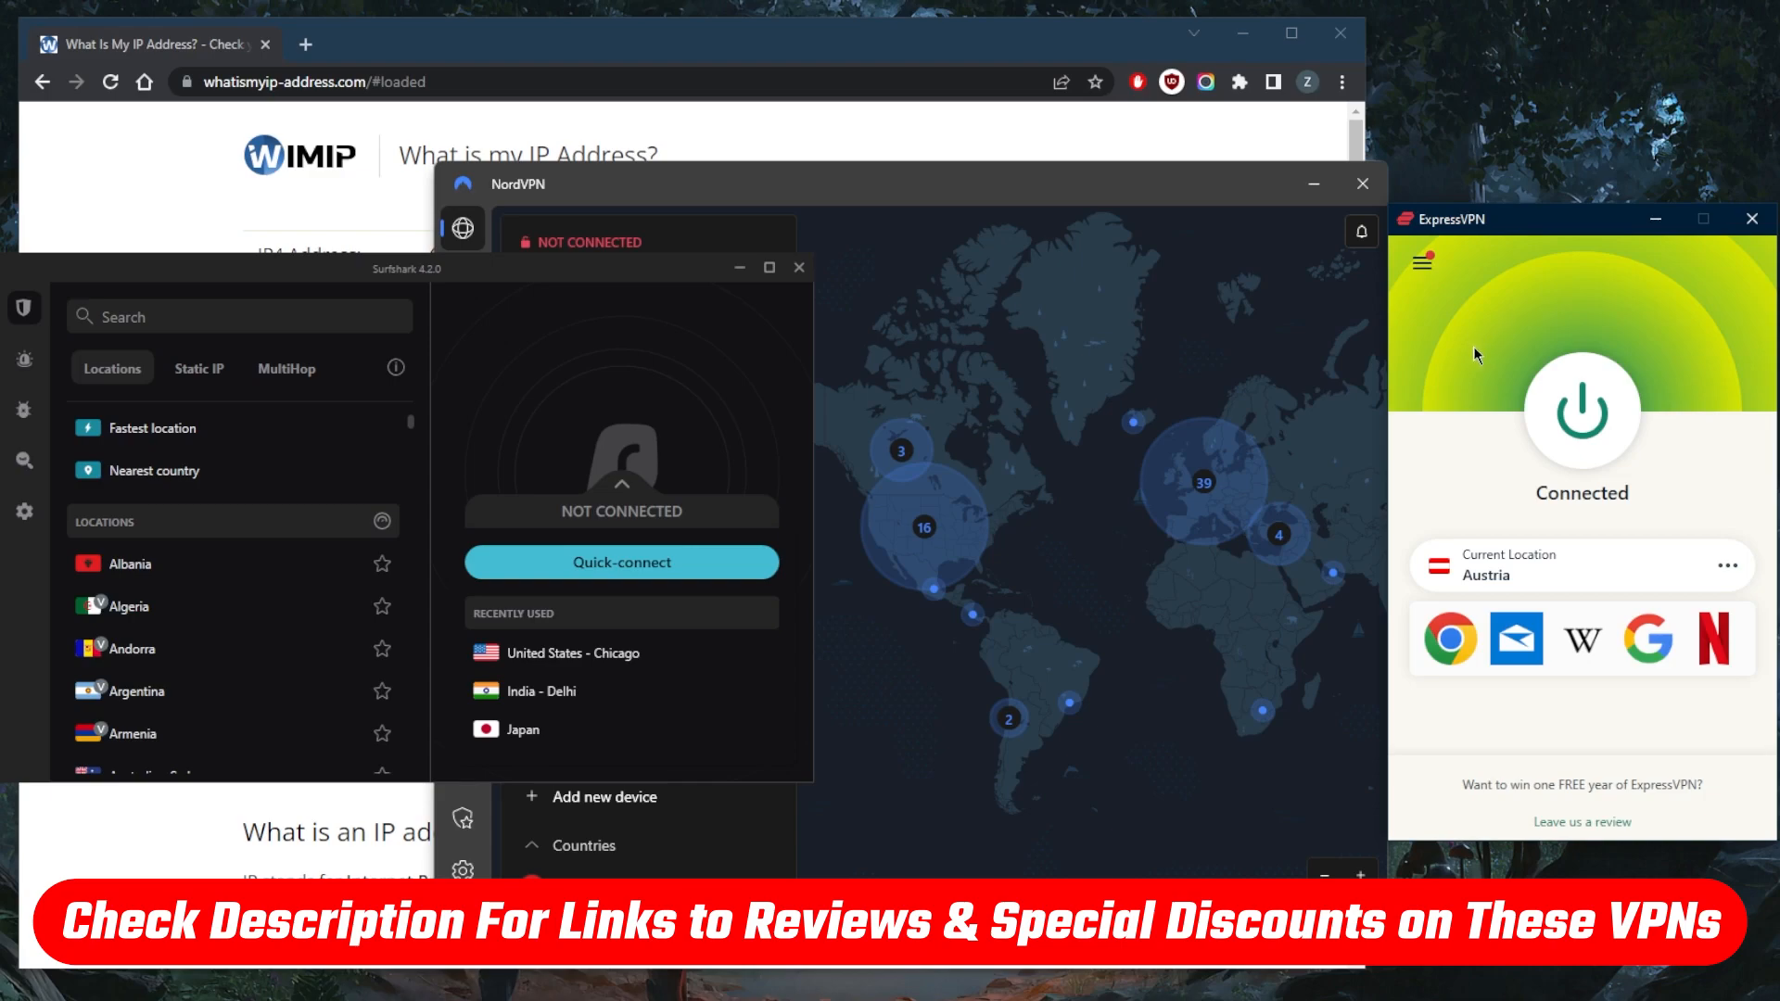
mouse_move(1197, 347)
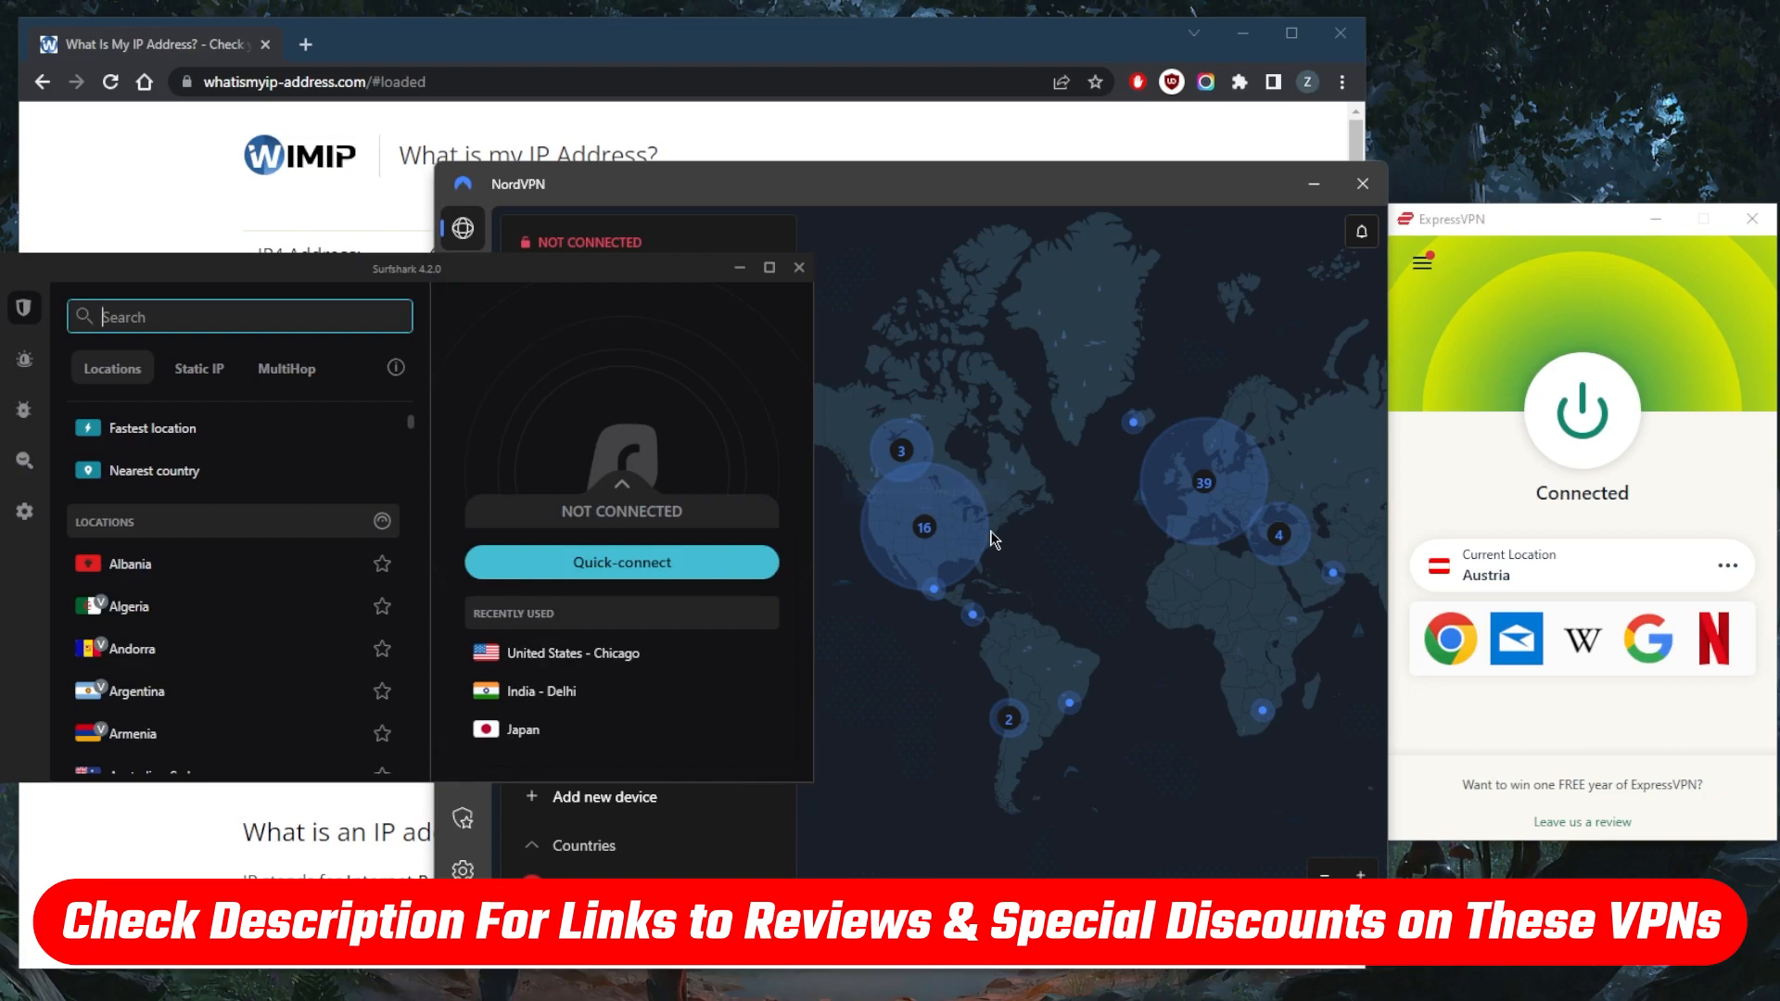
mouse_move(1031, 472)
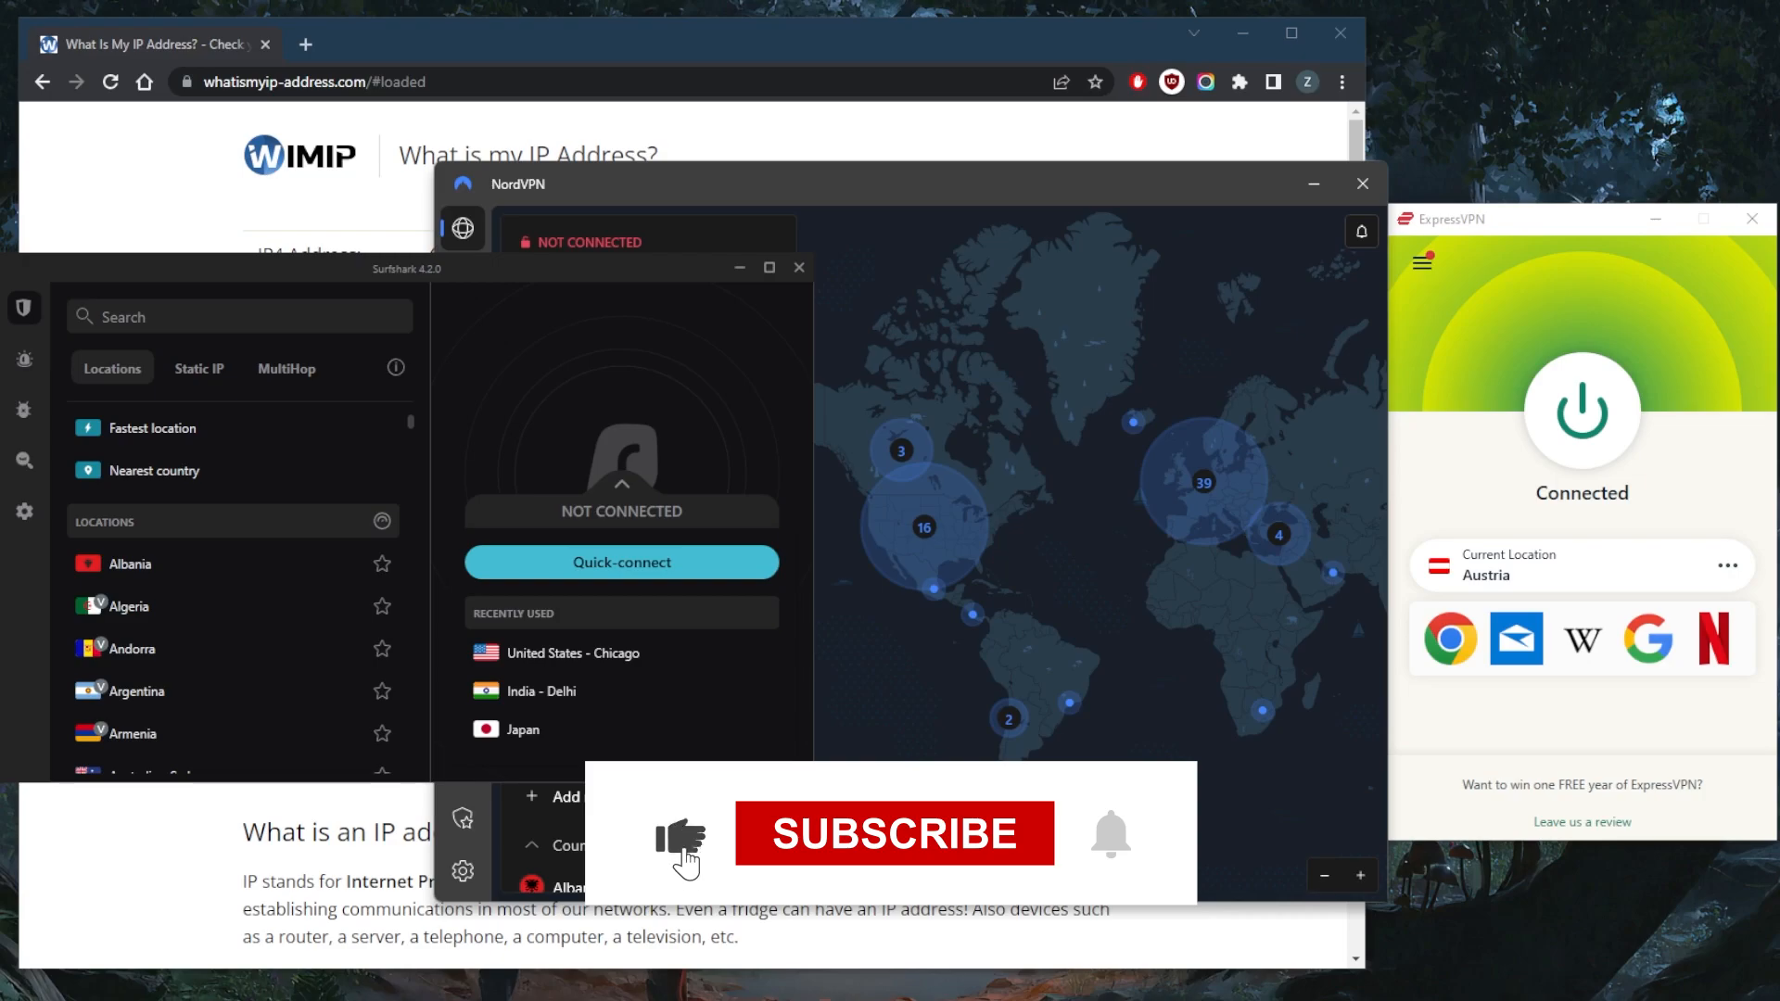
click(892, 834)
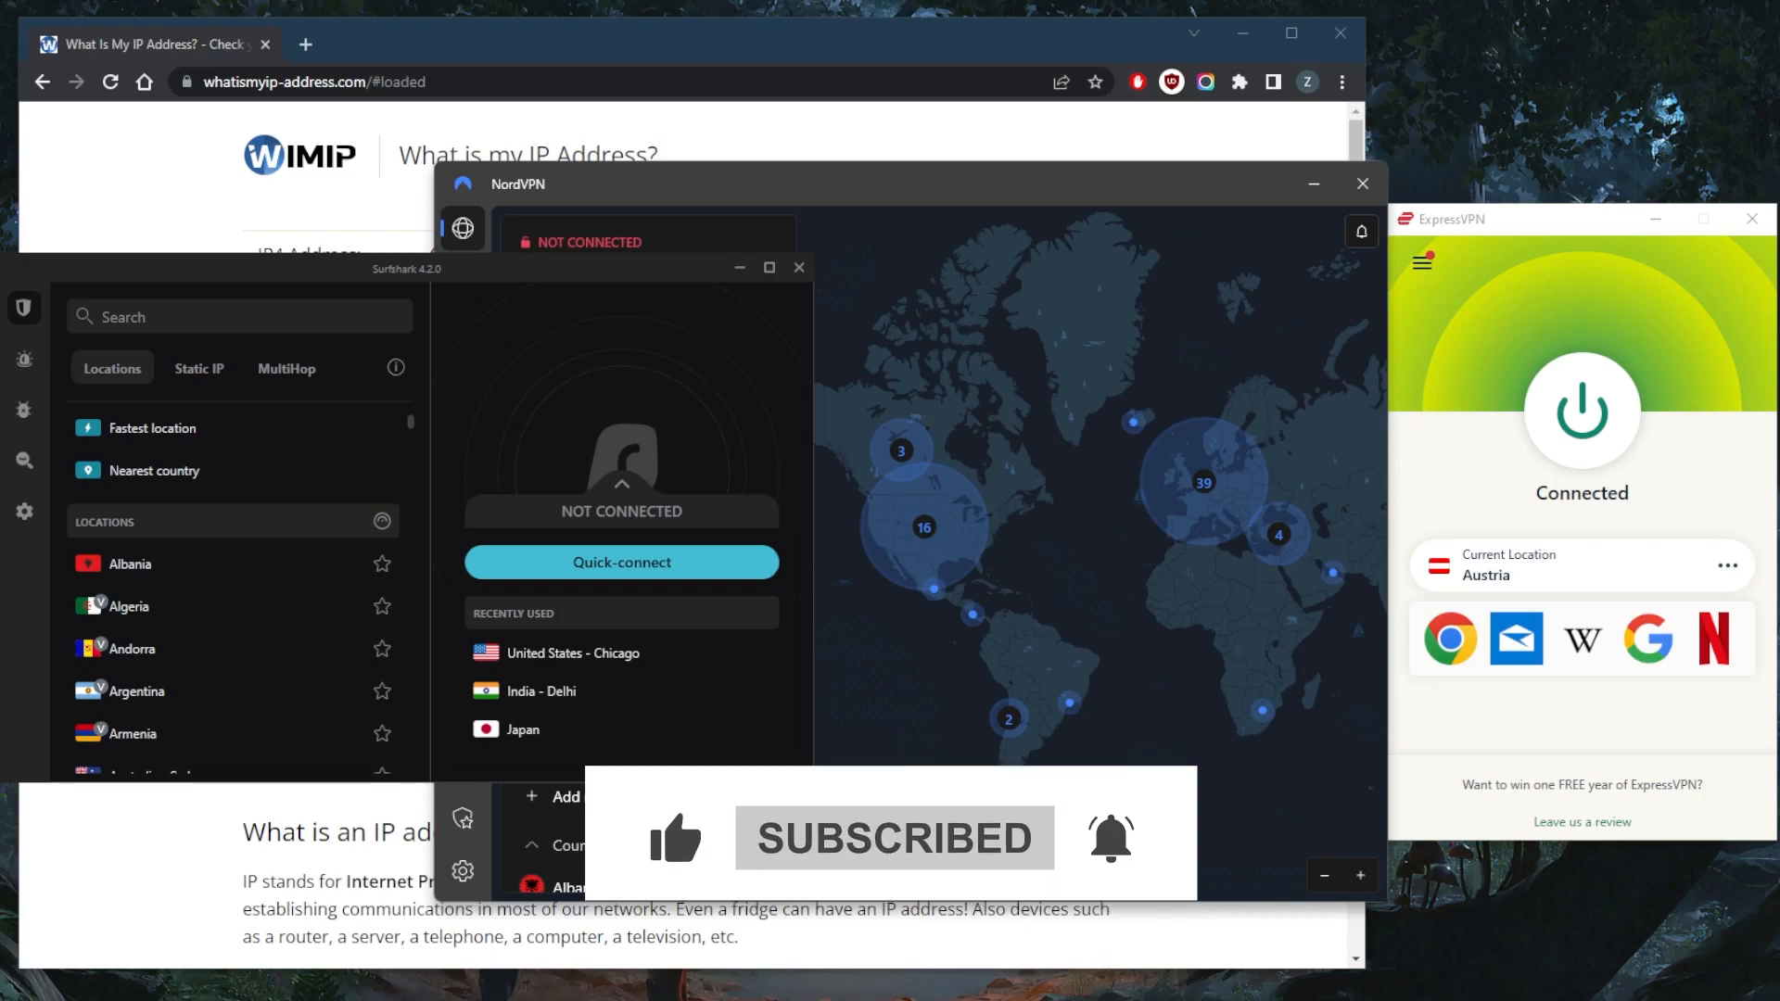